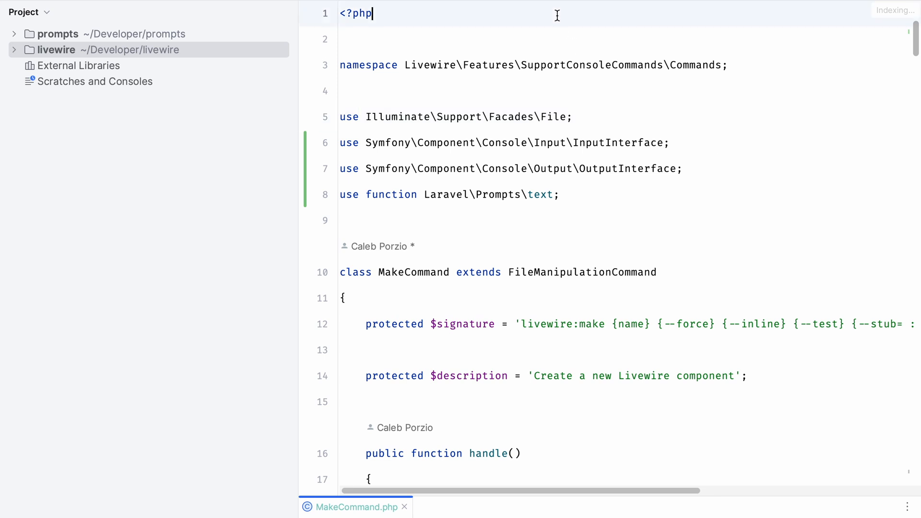
{"action": "mouse_move", "coordinate": [653, 18]}
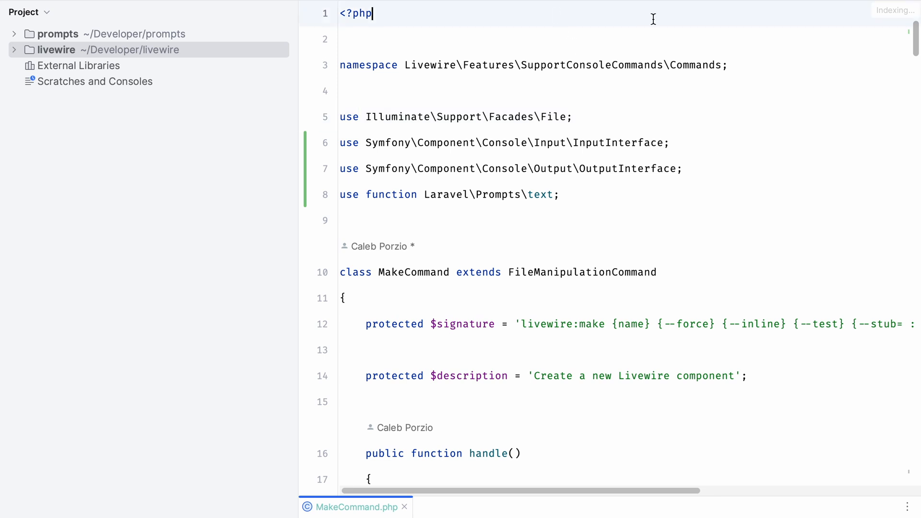
{"action": "mouse_move", "coordinate": [703, 334]}
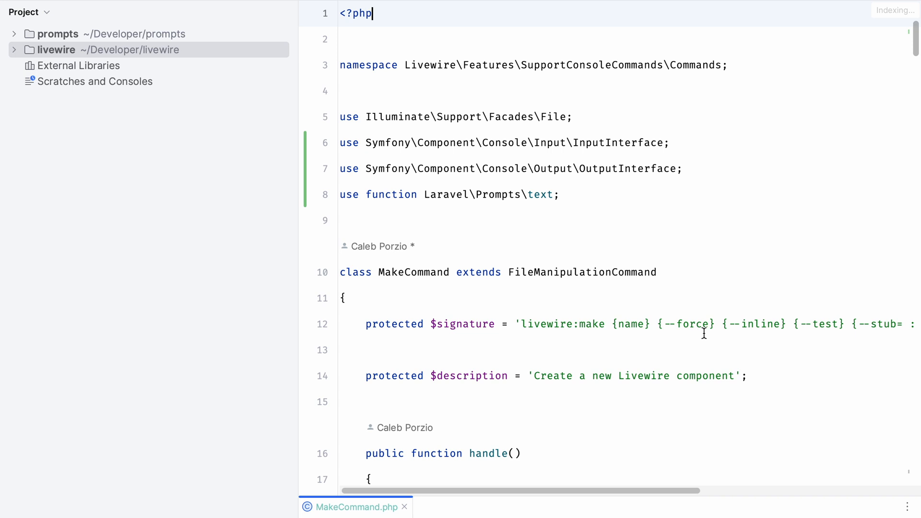
Step: Run php artisan livewire:make in Warp with no component name argument
{"action": "scroll", "scroll_direction": "right", "scroll_amount": 3}
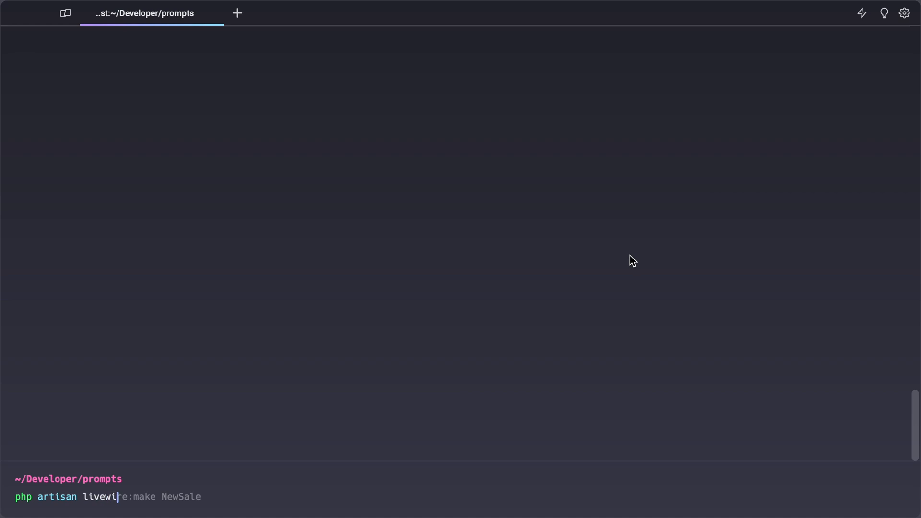
{"action": "type", "text": "re:make"}
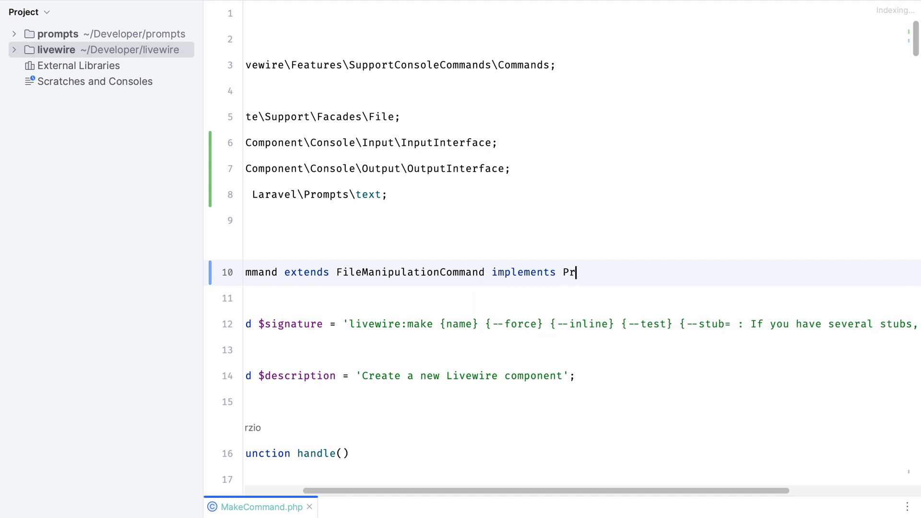
Step: Add 'implements PromptsForMissingInput' to MakeCommand after FileManipulationCommand
{"action": "type", "text": "ompt"}
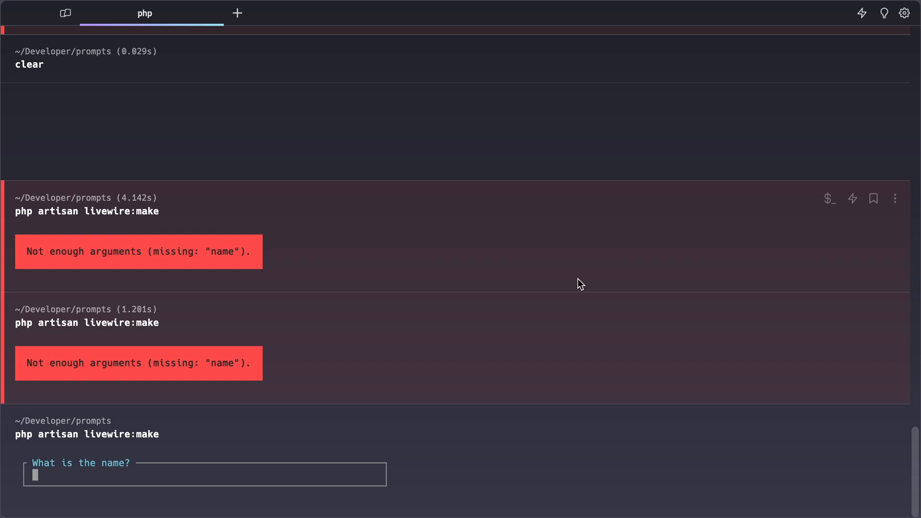
Step: Rerun livewire:make and answer the 'What is the name?' prompt with Foobar
{"action": "type", "text": "Foobar"}
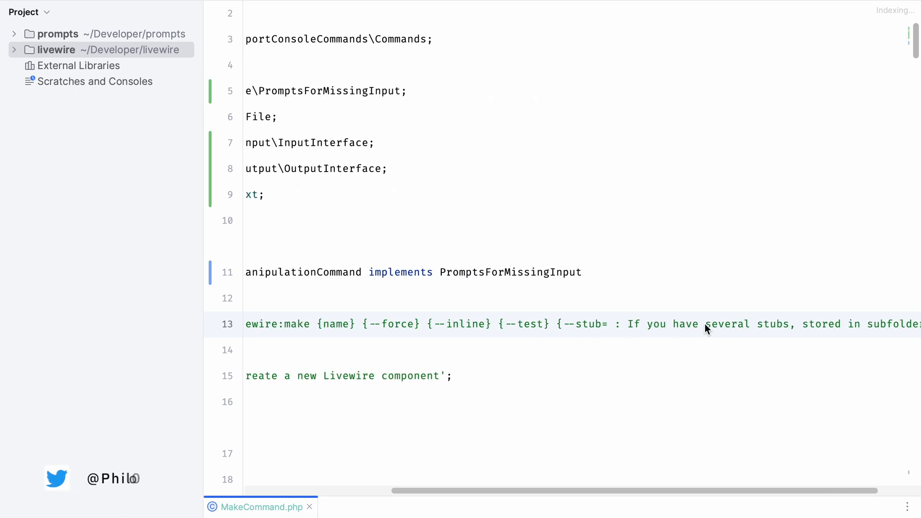
Step: Copy afterPromptingForMissingArguments from Laravel's ModelMakeCommand.php and return to MakeCommand.php
{"action": "scroll", "scroll_direction": "left", "scroll_amount": 3}
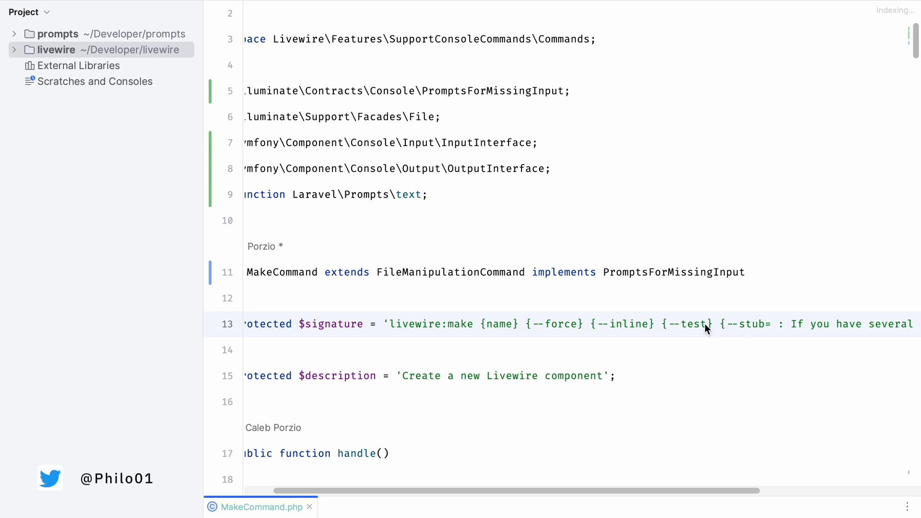
{"action": "scroll", "scroll_direction": "left", "scroll_amount": 3}
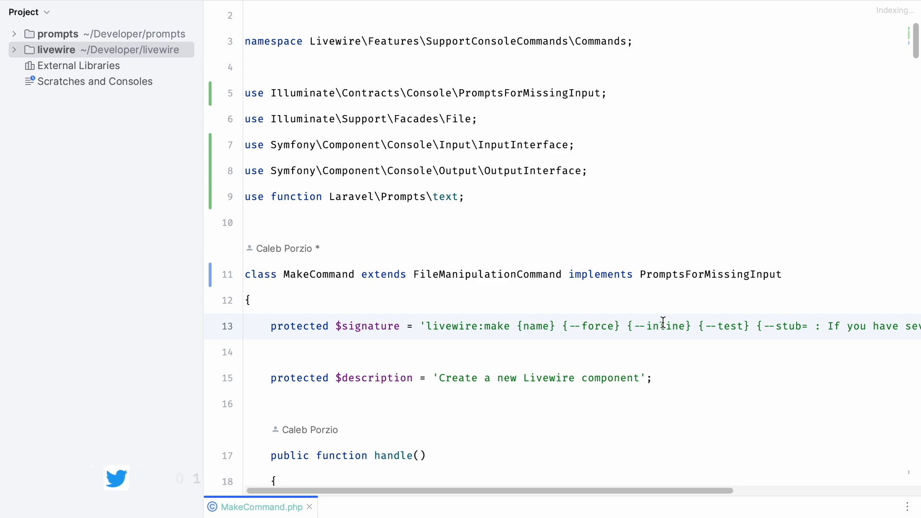
{"action": "key", "text": "cmd+e"}
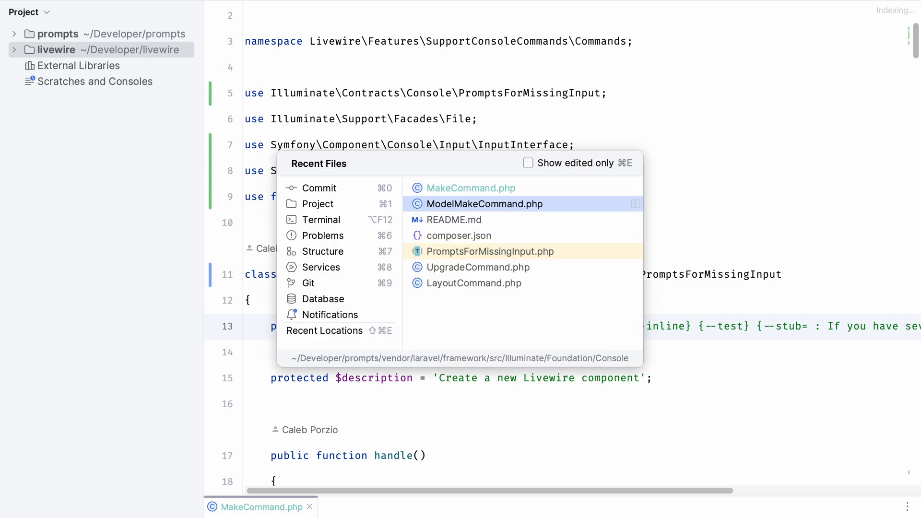
{"action": "left_click", "coordinate": [484, 203]}
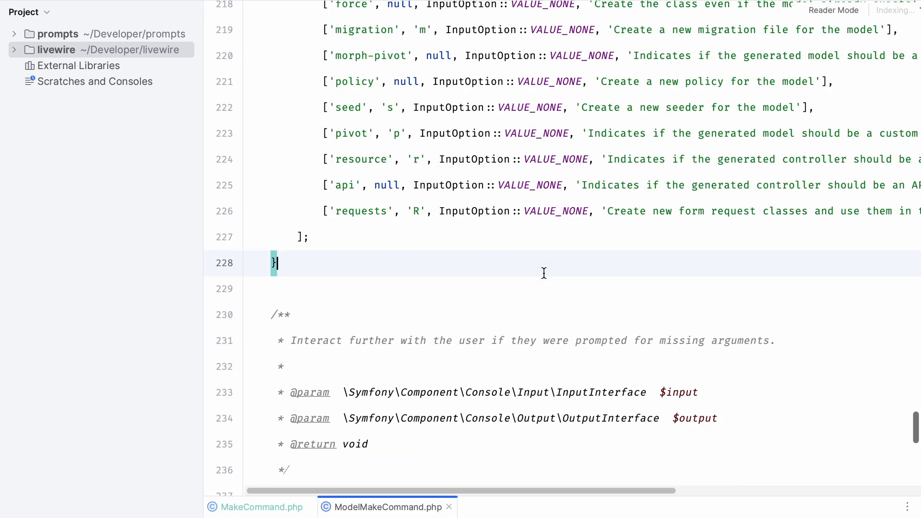
{"action": "scroll", "scroll_direction": "down", "scroll_amount": 3}
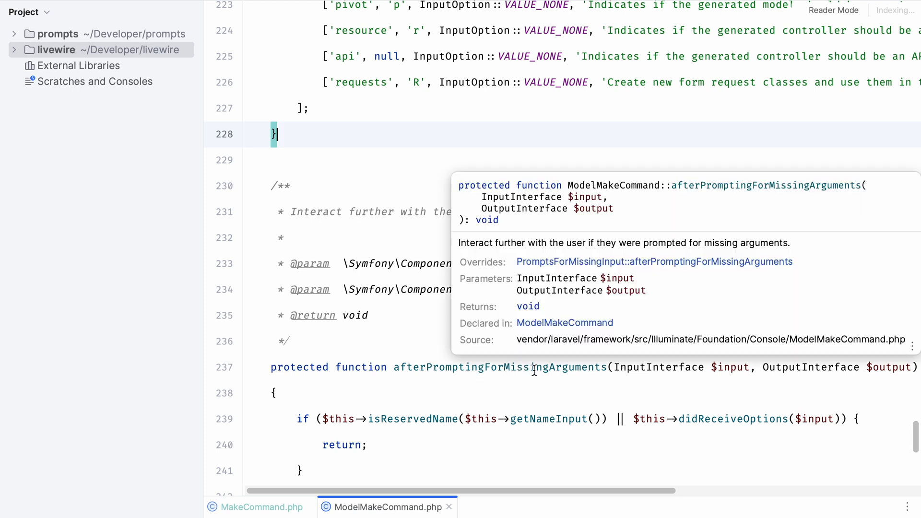
{"action": "mouse_move", "coordinate": [582, 393]}
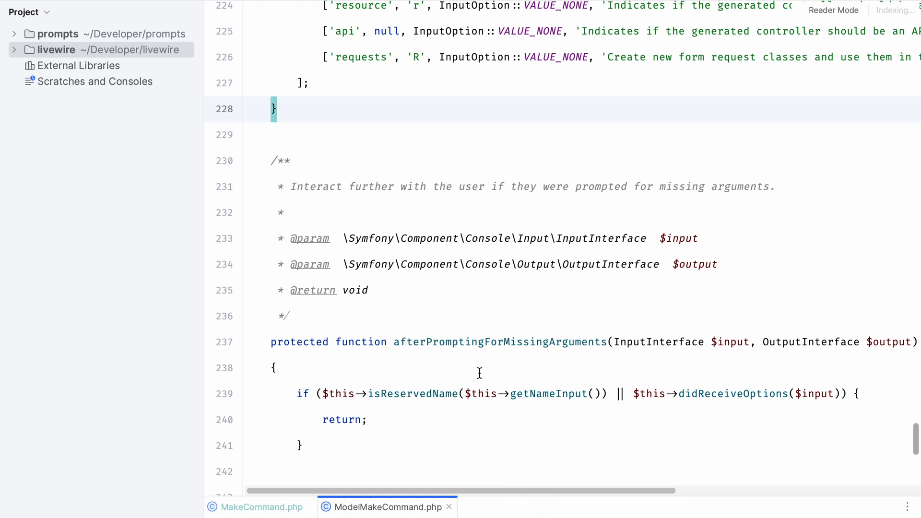
{"action": "scroll", "scroll_direction": "down", "scroll_amount": 3}
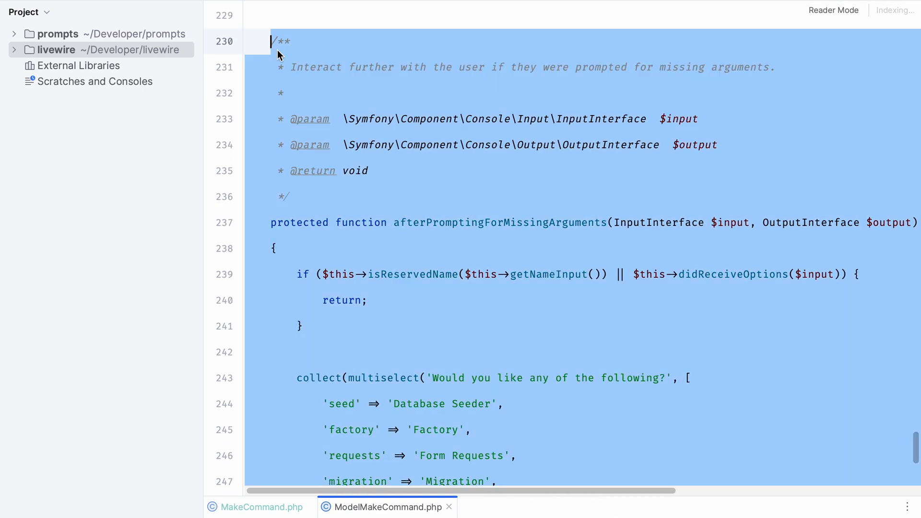
{"action": "left_click", "coordinate": [261, 506]}
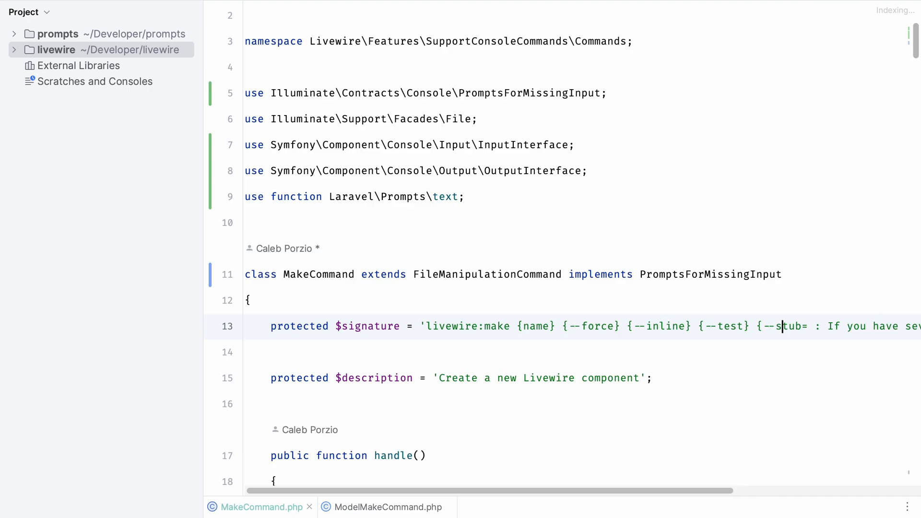
Step: Paste the method into MakeCommand and remove its multiselect options block
{"action": "scroll", "scroll_direction": "down", "scroll_amount": 3}
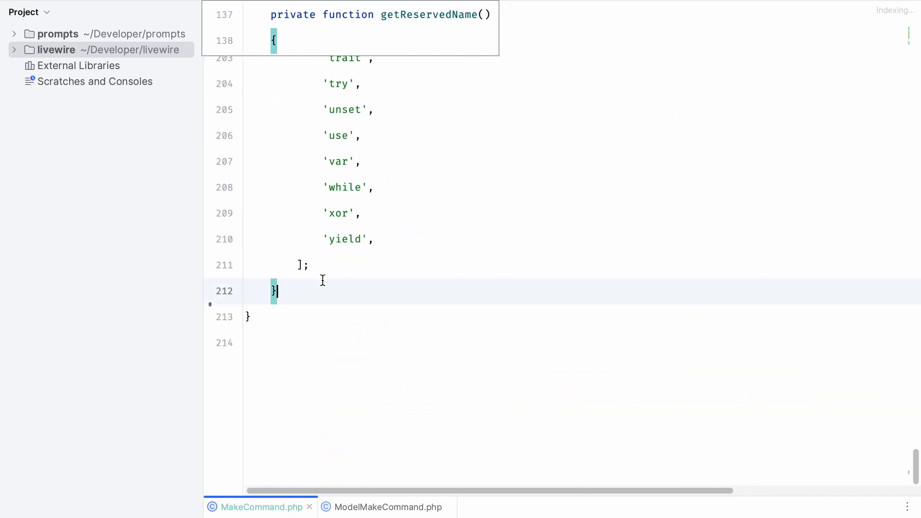
{"action": "scroll", "scroll_direction": "down", "scroll_amount": 3}
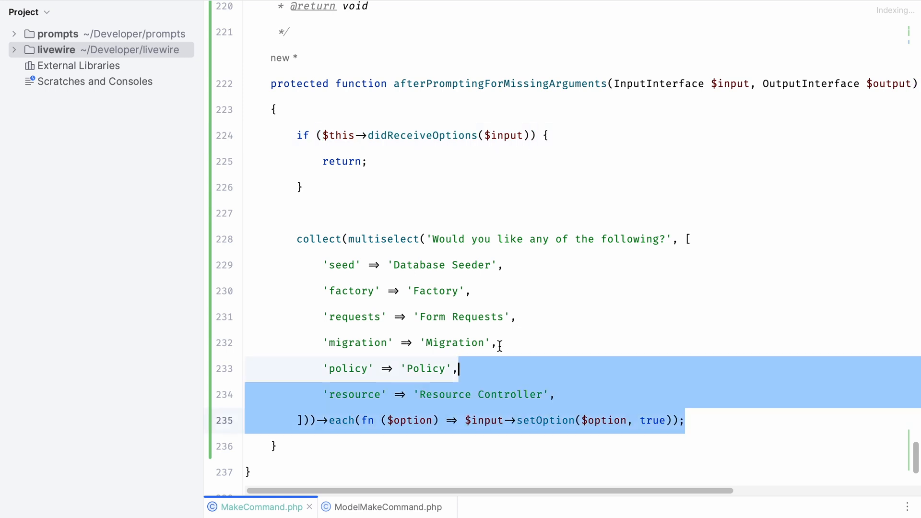
{"action": "key", "text": "Delete"}
{"action": "type", "text": "if("}
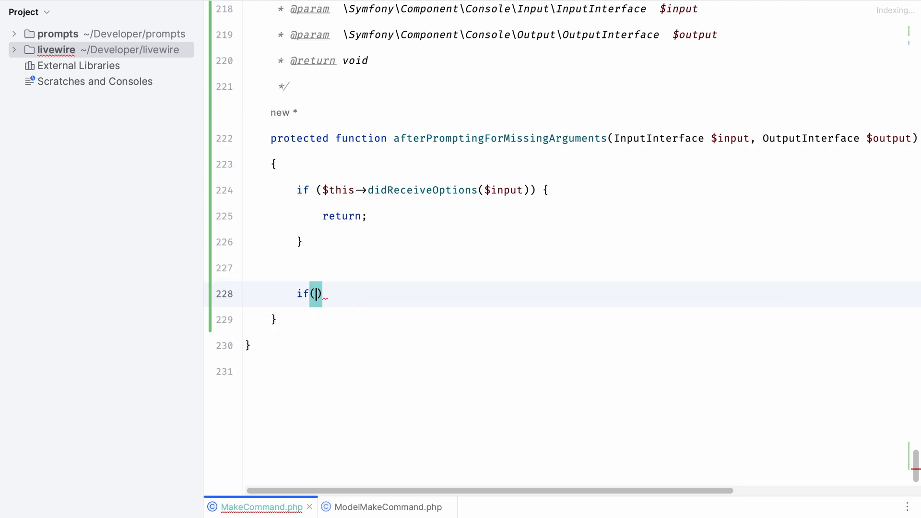
Step: Confirm 'Do you want to make this an inline component?' and set the 'inline' option to true
{"action": "type", "text": "config"}
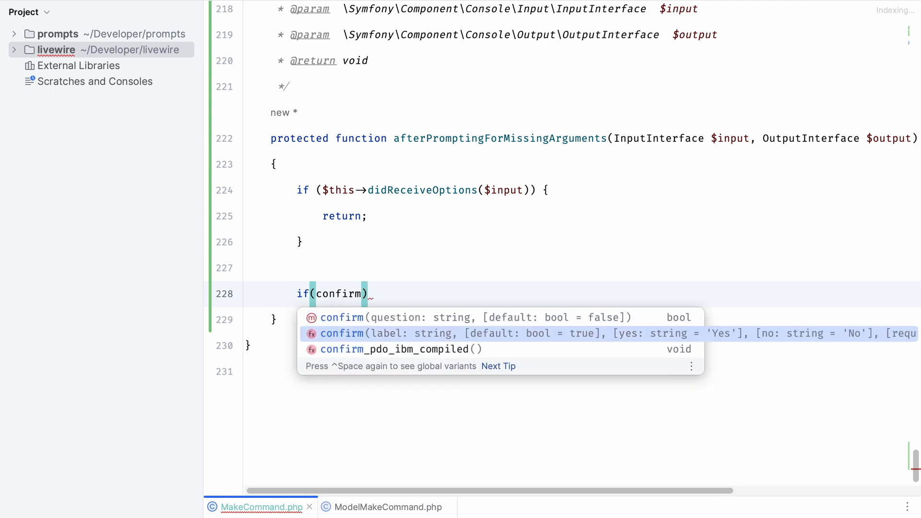
{"action": "type", "text": "'Do you want to make this an '"}
{"action": "type", "text": "$input"}
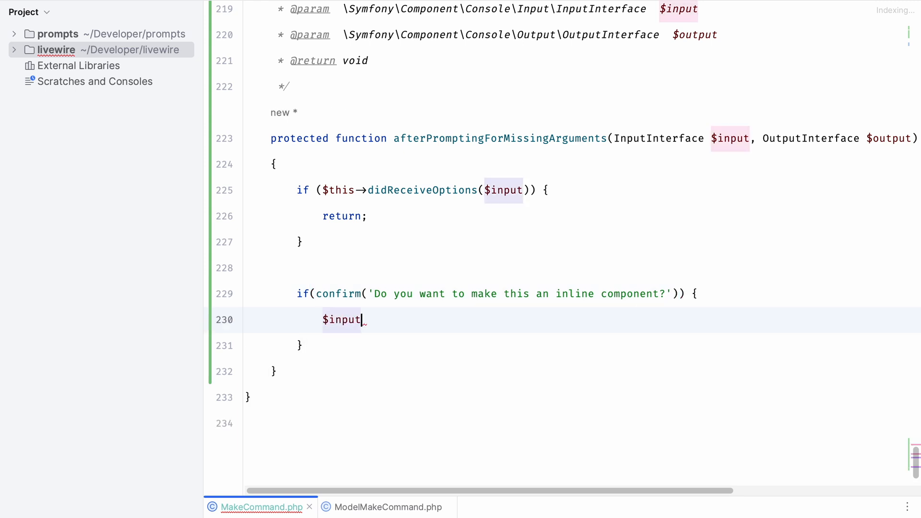
{"action": "type", "text": "->setOption();"}
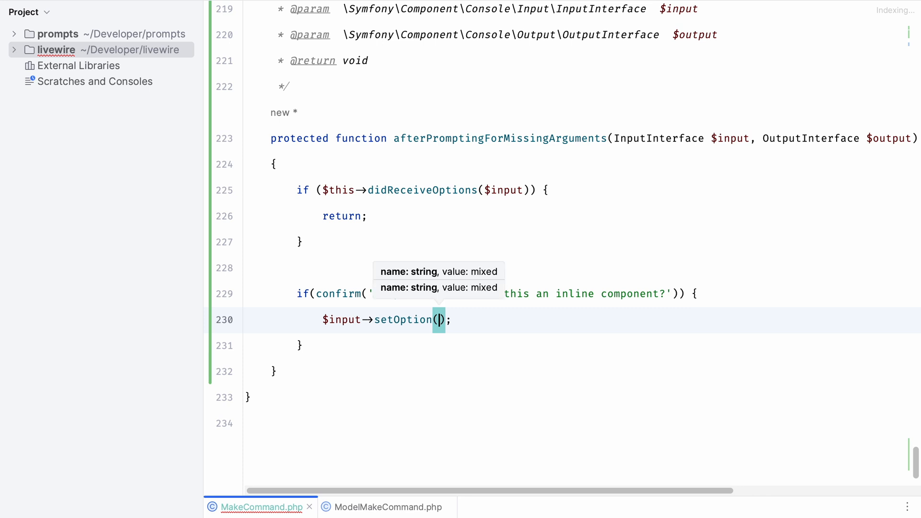
{"action": "type", "text": "'i'"}
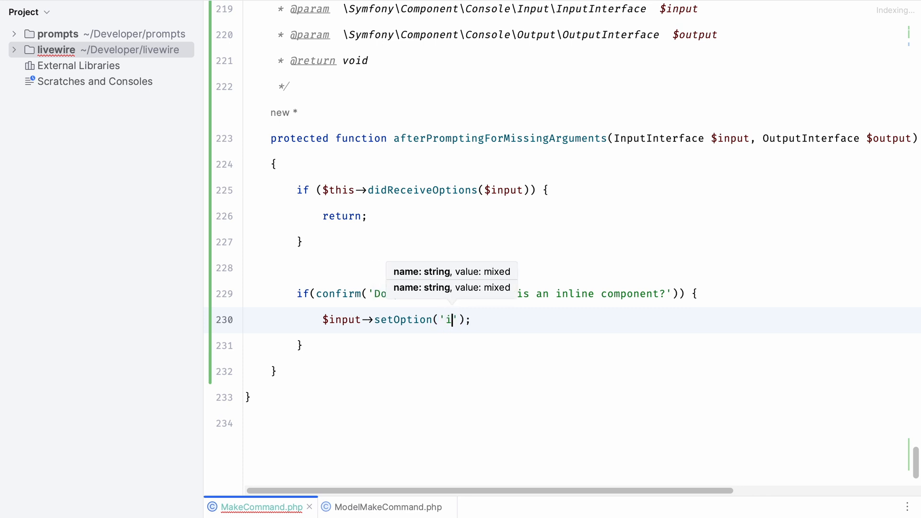
{"action": "type", "text": "nline"}
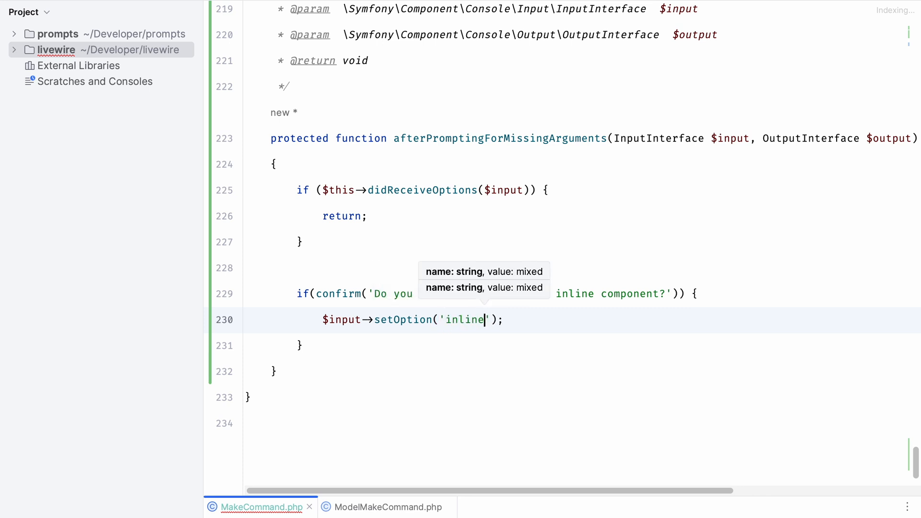
{"action": "type", "text": ", true"}
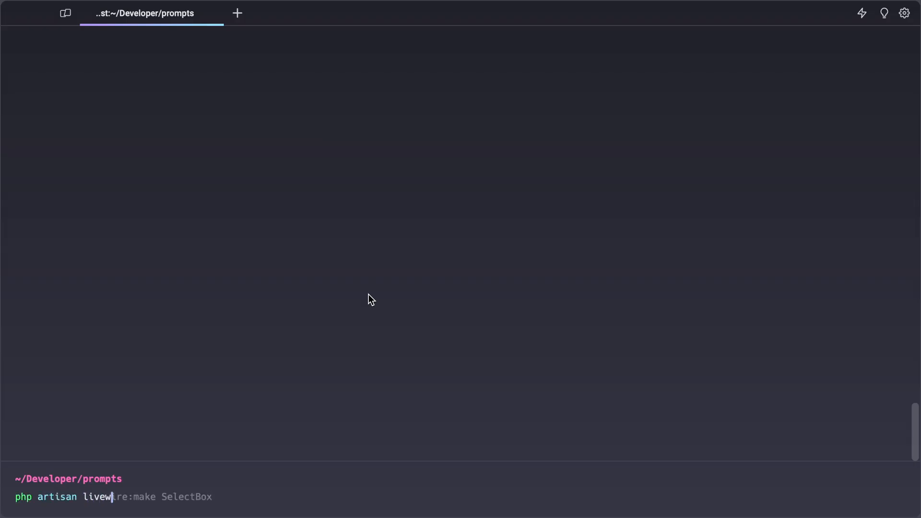
Step: Run livewire:make, name the component Textarea and answer Yes to the inline question
{"action": "type", "text": "ire:make"}
{"action": "type", "text": "Textarea"}
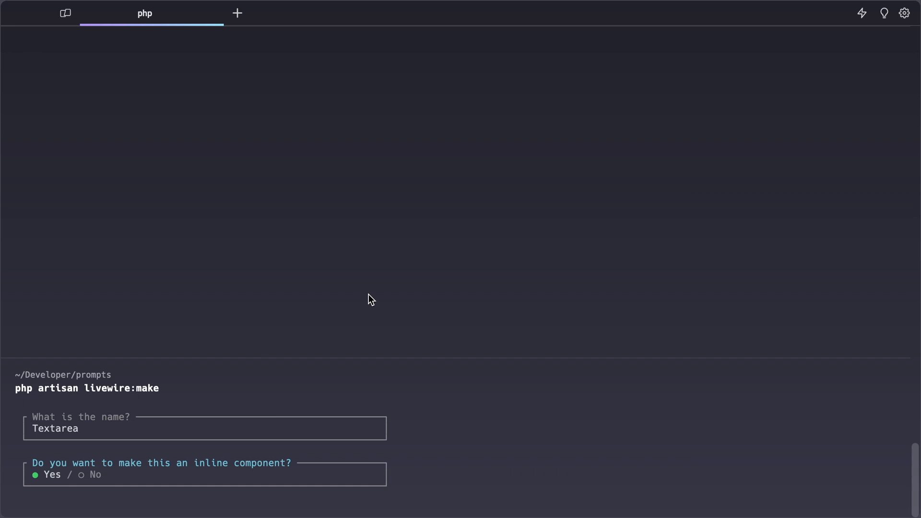
{"action": "key", "text": "enter"}
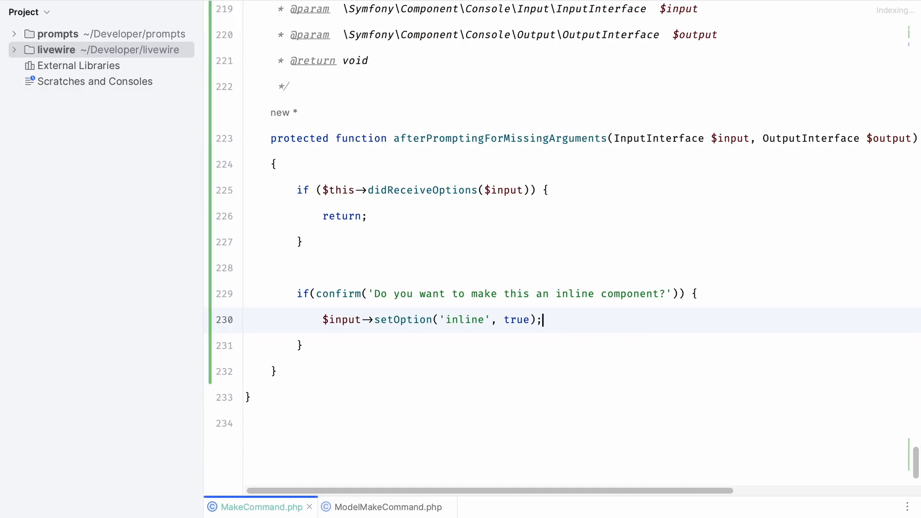
{"action": "type", "text": "Text"}
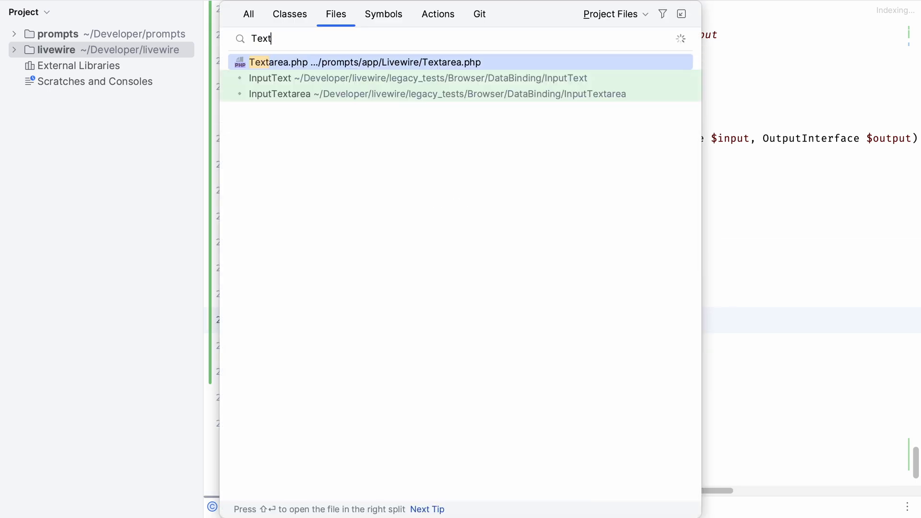
{"action": "left_click", "coordinate": [356, 62]}
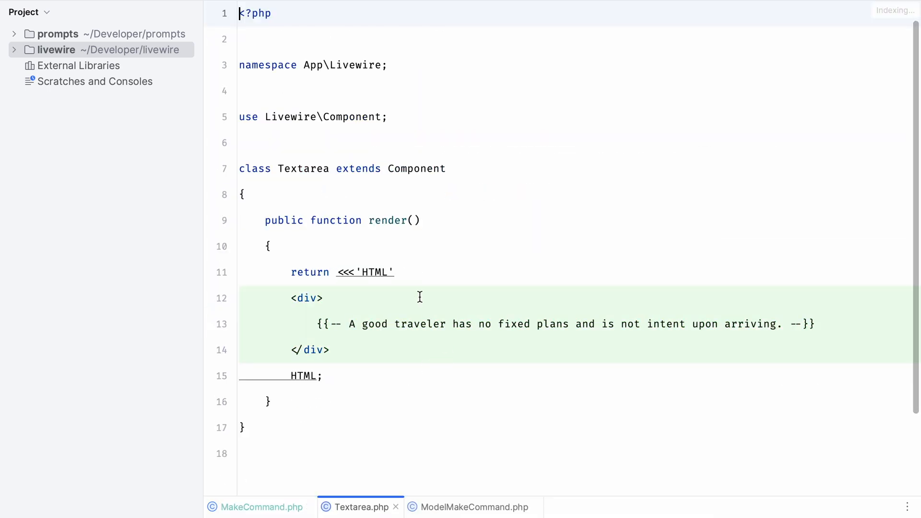
{"action": "mouse_move", "coordinate": [407, 362]}
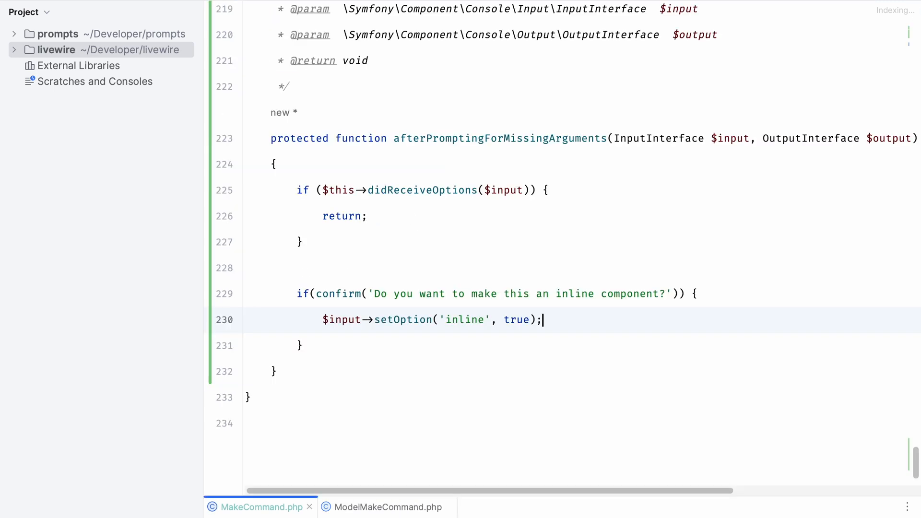
Step: Rewrite the inline confirm with named label and default: false arguments, trailing comma
{"action": "scroll", "scroll_direction": "down", "scroll_amount": 3}
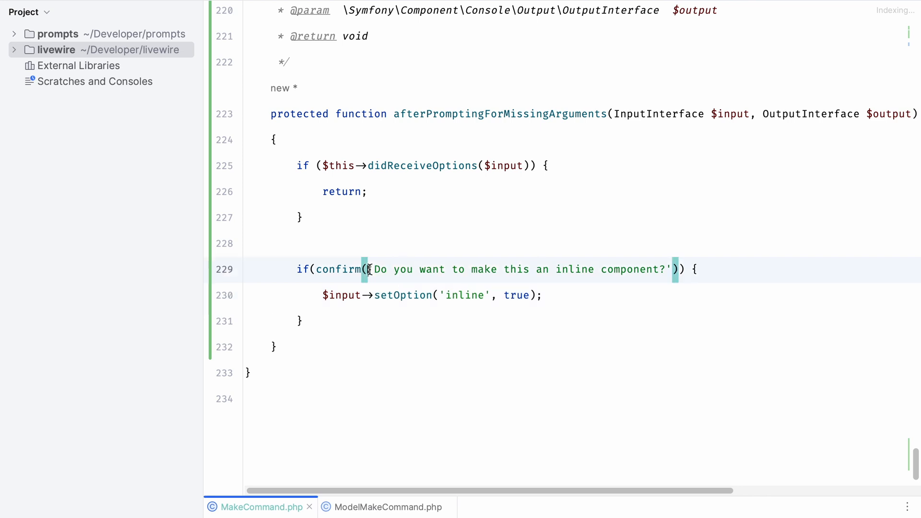
{"action": "mouse_move", "coordinate": [338, 269]}
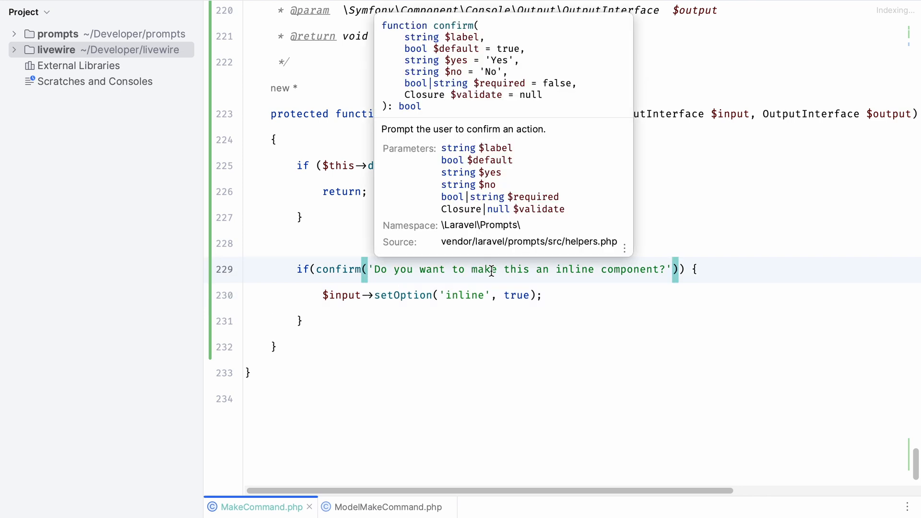
{"action": "mouse_move", "coordinate": [522, 298]}
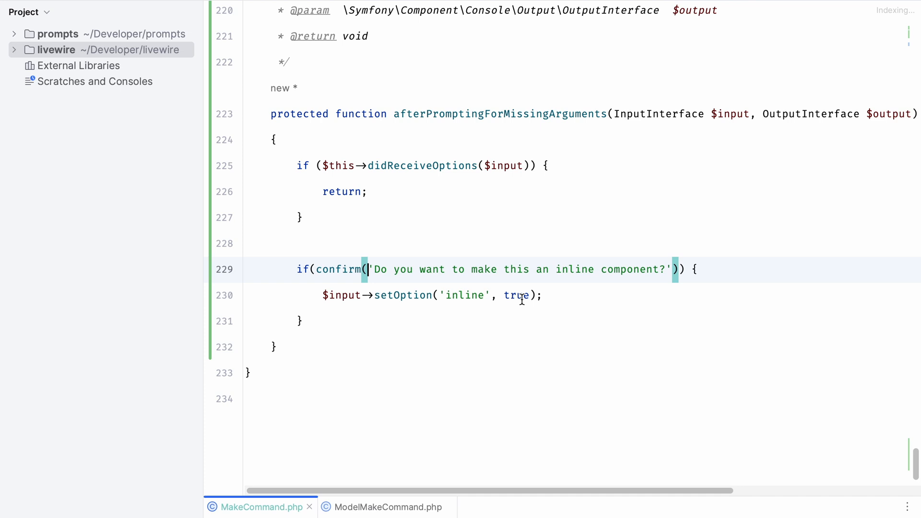
{"action": "type", "text": "label:"}
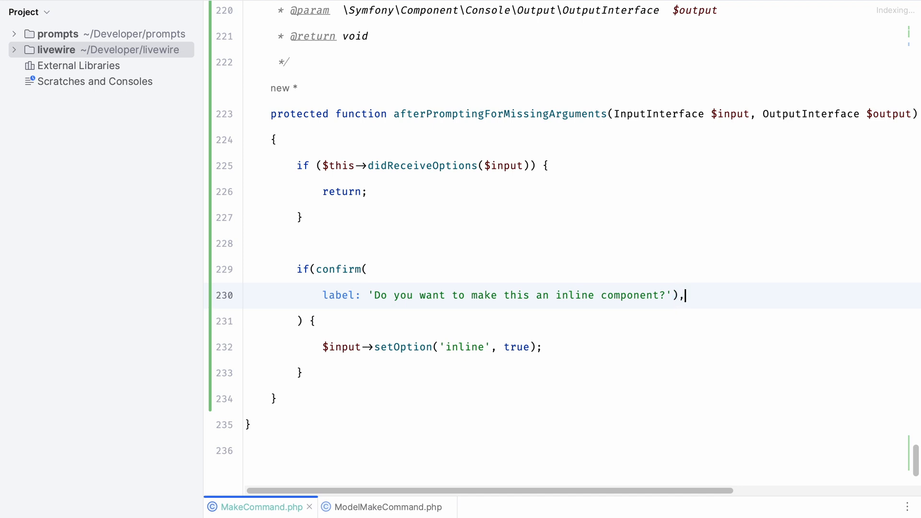
{"action": "type", "text": "defau"}
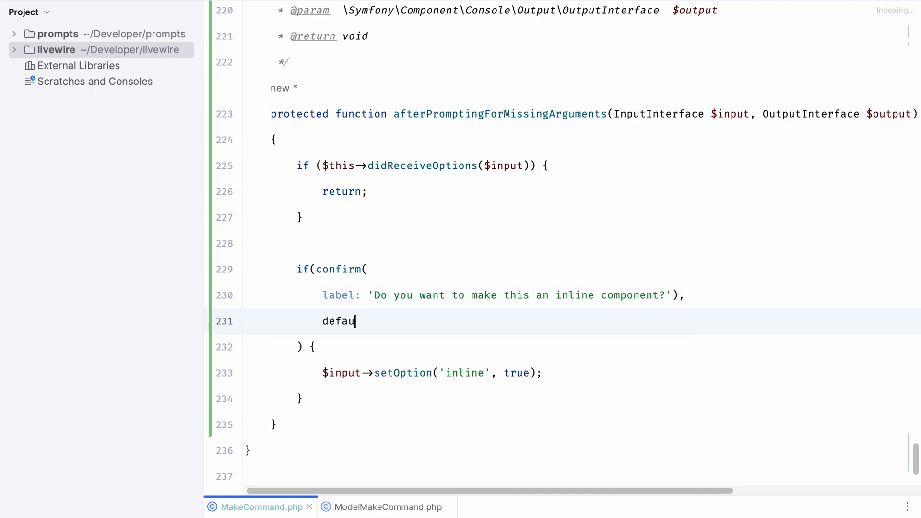
{"action": "type", "text": "lt: false"}
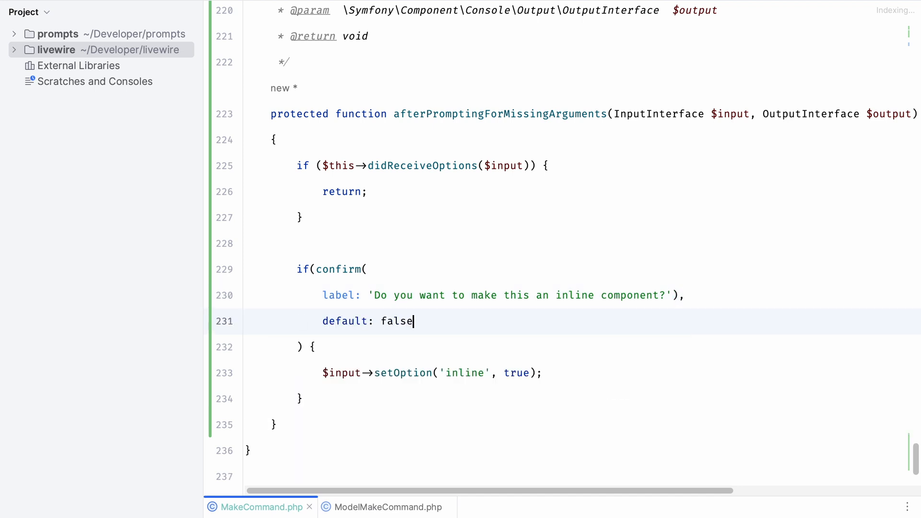
{"action": "type", "text": ","}
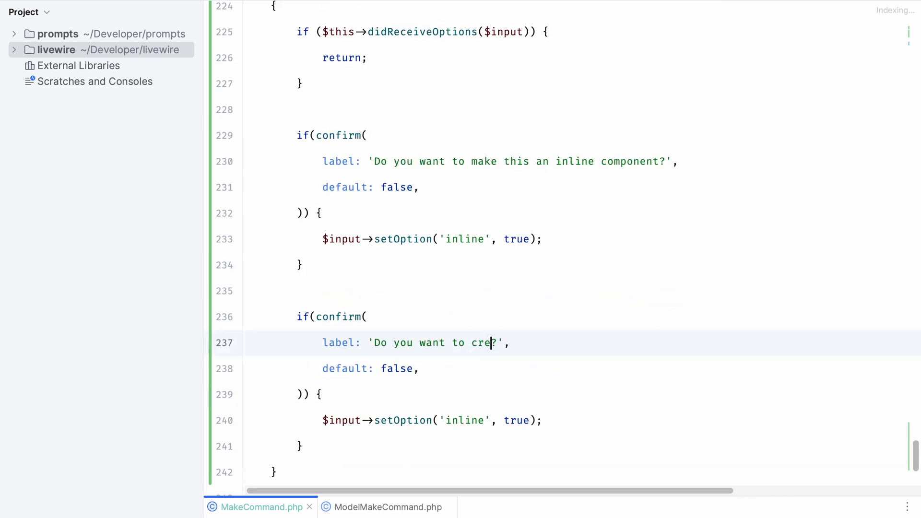
Step: Add a second confirm 'Do you want to create a test?' setting the test option
{"action": "type", "text": "ate a test"}
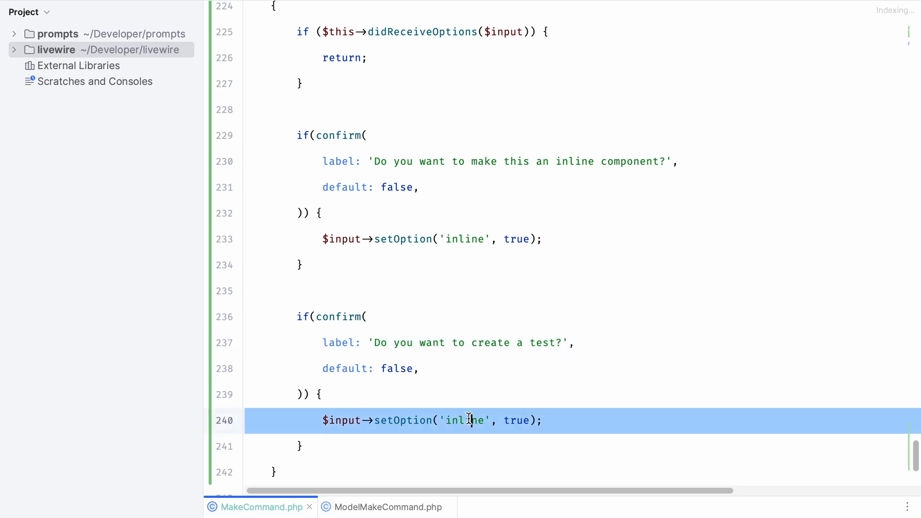
{"action": "type", "text": "test"}
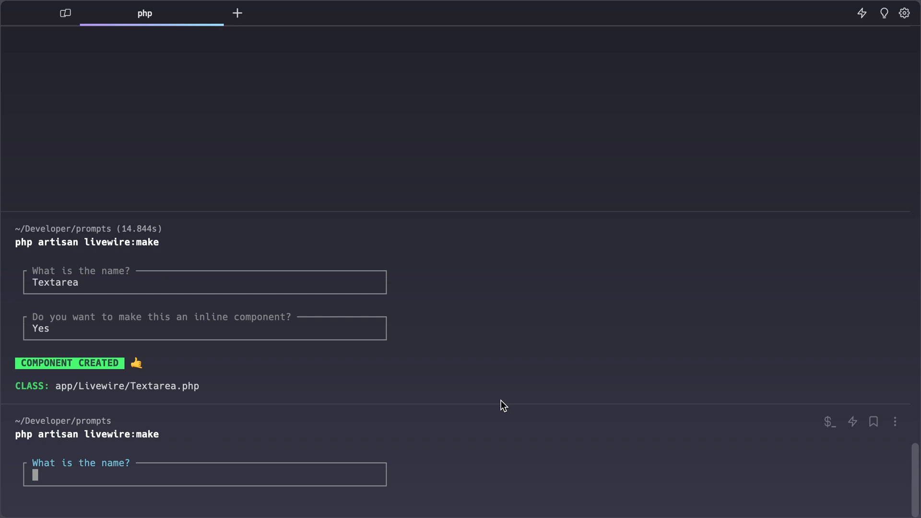
Step: Run livewire:make again and enter Input at the name prompt
{"action": "type", "text": "Input"}
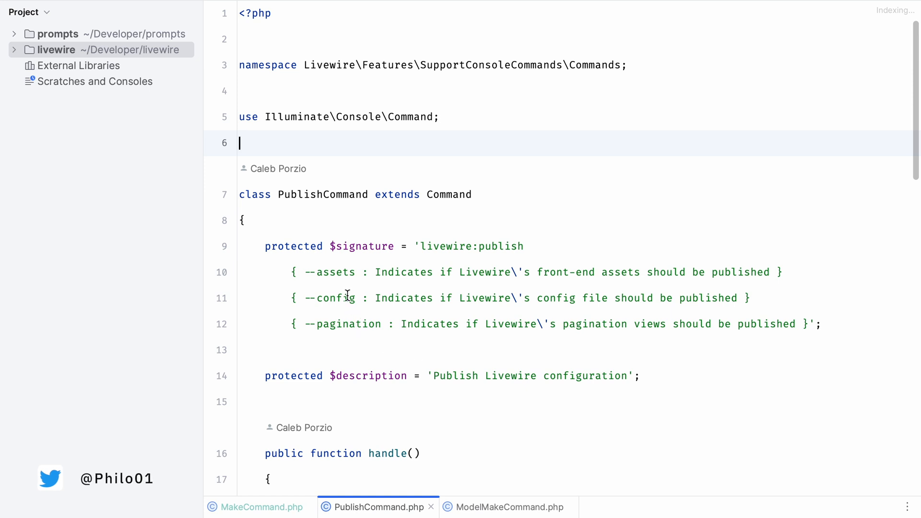
{"action": "mouse_move", "coordinate": [355, 324]}
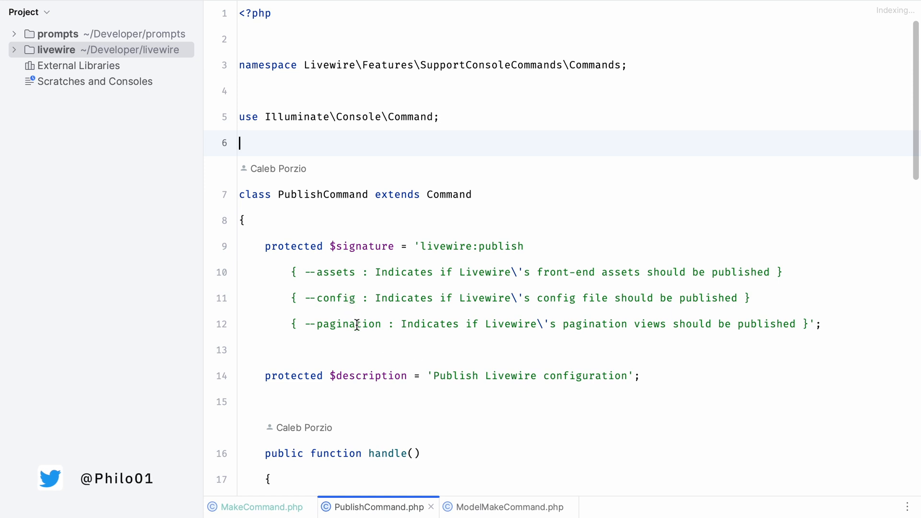
Step: Assign $options = multiselect 'What would you like to publish?' with assets, config and pagination options
{"action": "scroll", "scroll_direction": "down", "scroll_amount": 3}
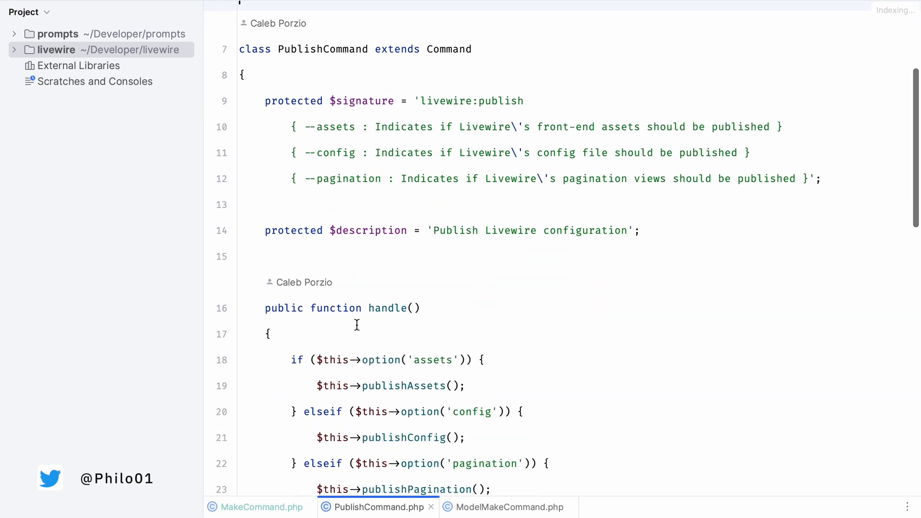
{"action": "scroll", "scroll_direction": "down", "scroll_amount": 3}
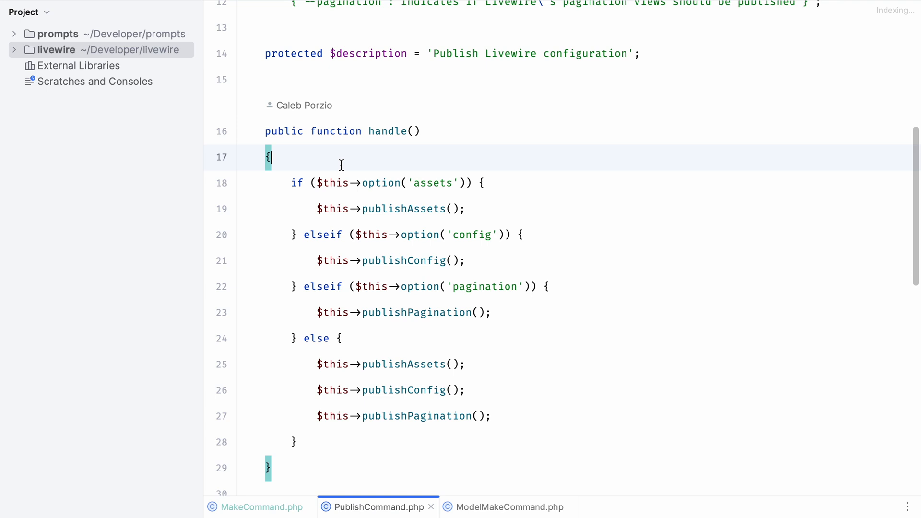
{"action": "type", "text": "mul"}
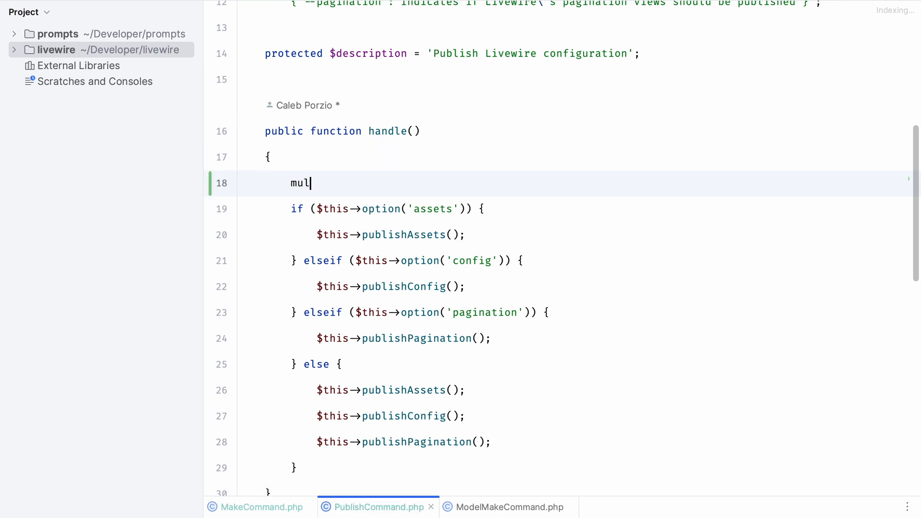
{"action": "type", "text": "tiselect("}
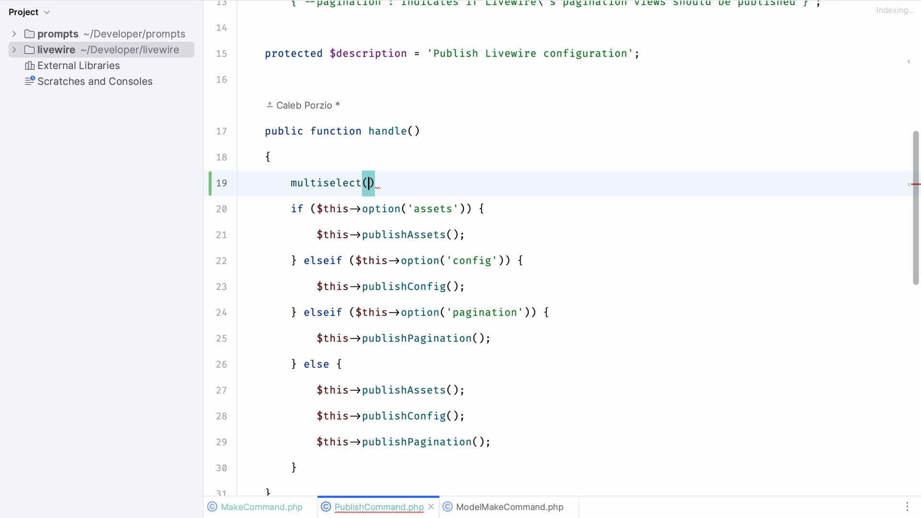
{"action": "key", "text": "Enter"}
{"action": "type", "text": "label:"}
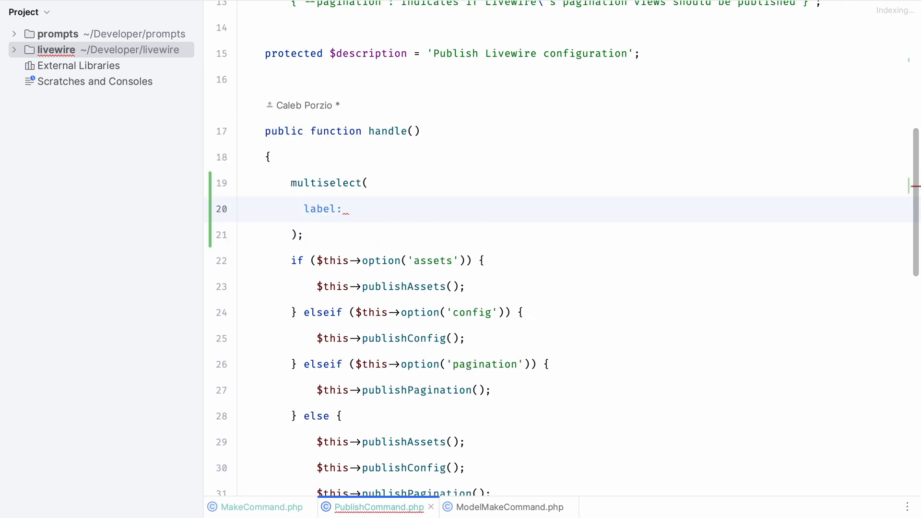
{"action": "type", "text": "'What would you like to publish?',"}
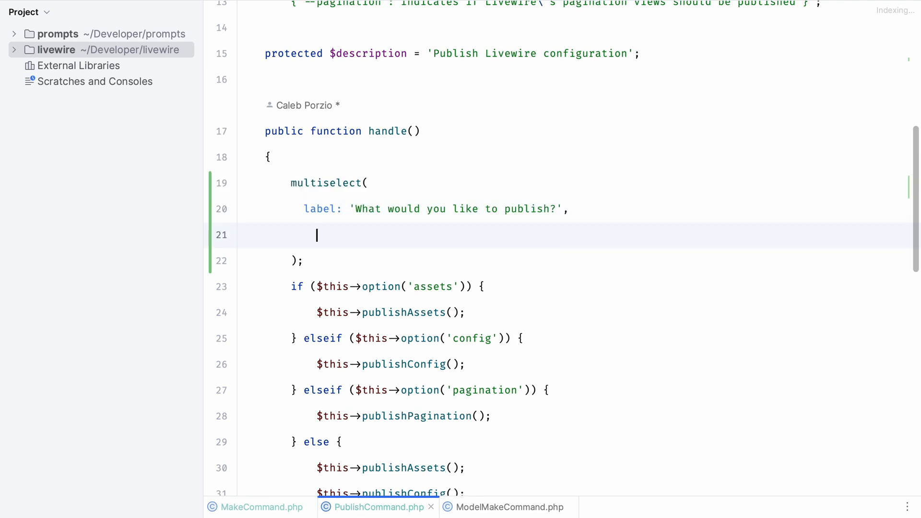
{"action": "type", "text": "options: []"}
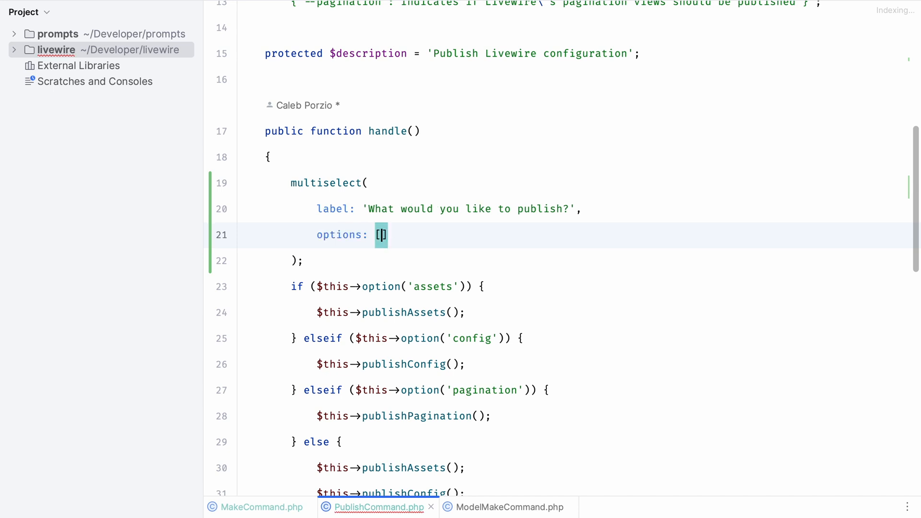
{"action": "type", "text": "'assets' => 'Assets',"}
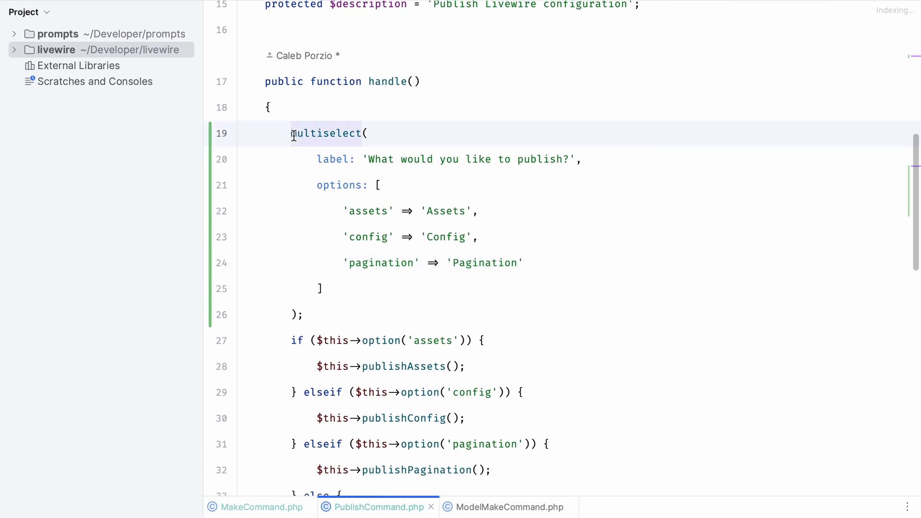
Step: Dump the chosen publish options with dd($options)
{"action": "type", "text": "$options"}
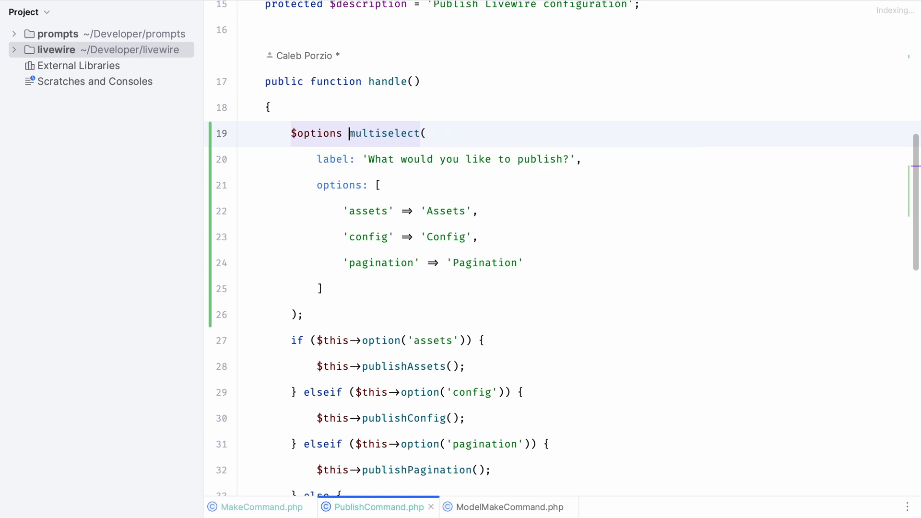
{"action": "type", "text": "d"}
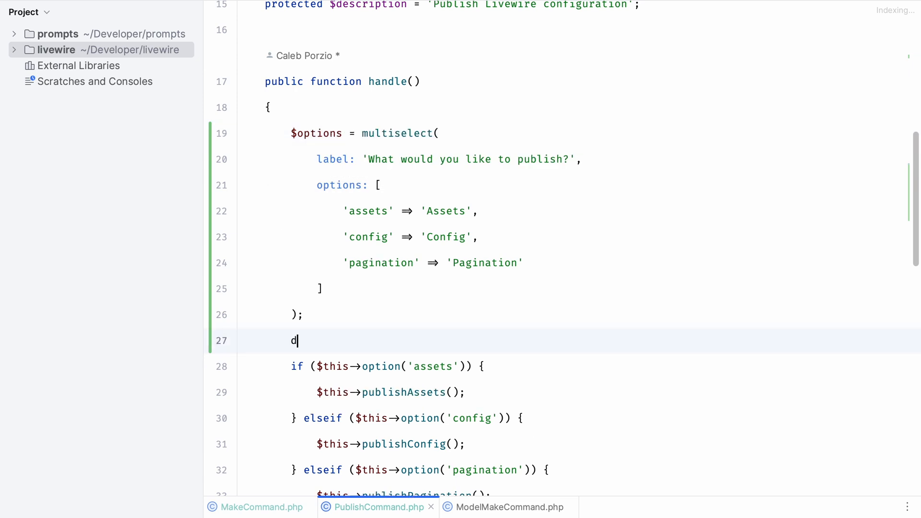
{"action": "type", "text": "d($options)"}
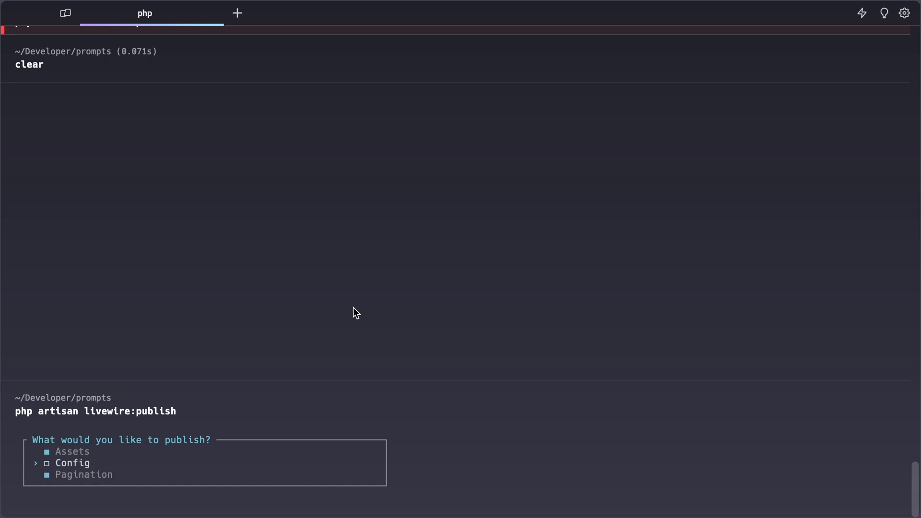
Step: Run php artisan livewire:publish to reach the Assets/Config/Pagination multiselect prompt
{"action": "key", "text": "enter"}
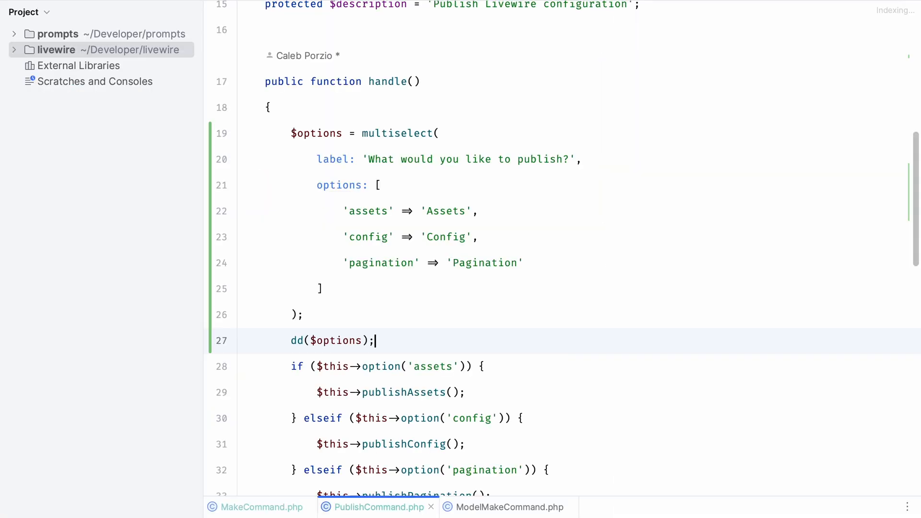
Step: Scroll through PublishCommand's handle() to review the multiselect prompt and dd($options)
{"action": "scroll", "scroll_direction": "down", "scroll_amount": 3}
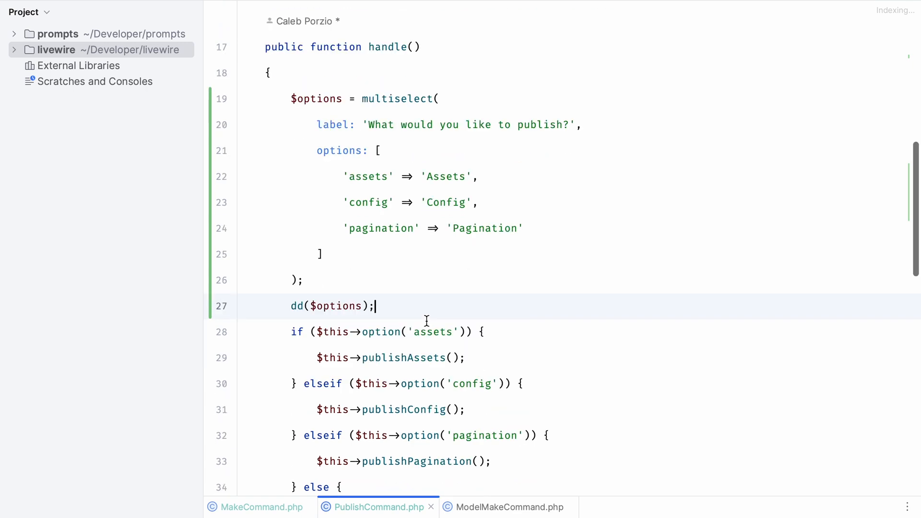
{"action": "scroll", "scroll_direction": "down", "scroll_amount": 3}
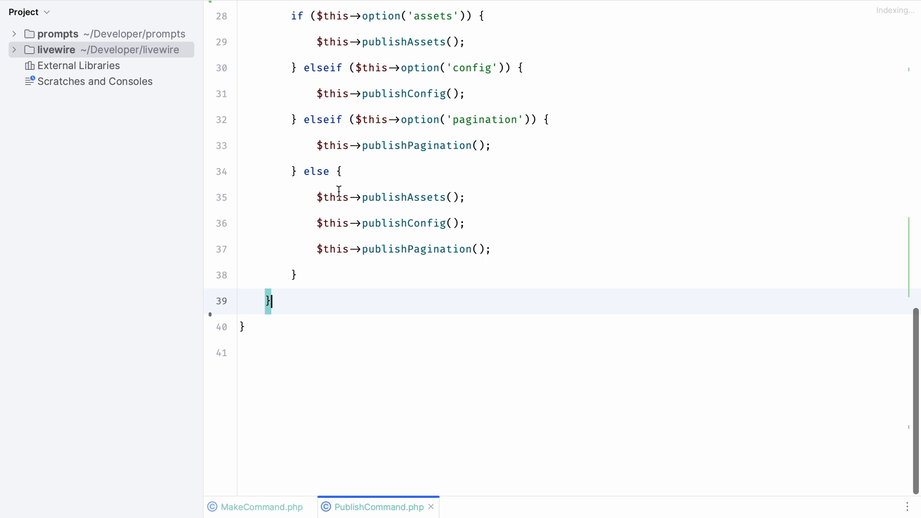
{"action": "scroll", "scroll_direction": "up", "scroll_amount": 3}
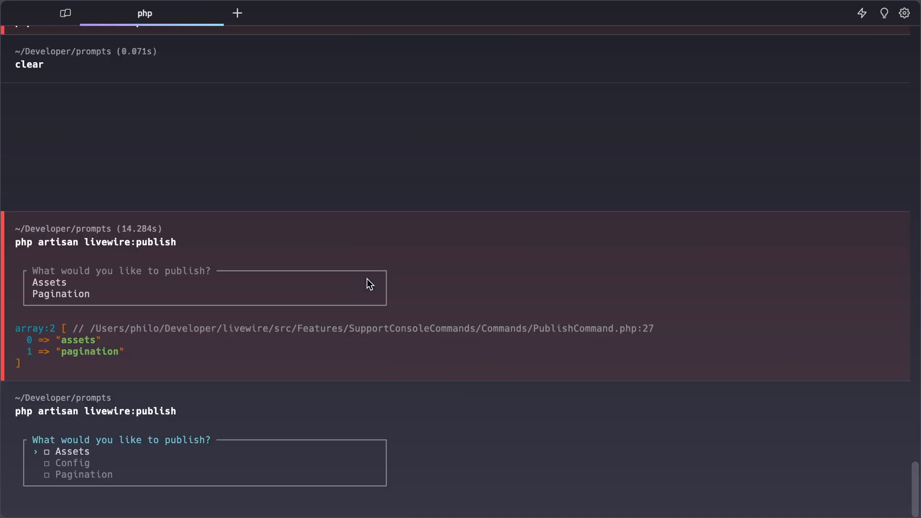
Step: Pick Config in the livewire:publish multiselect so livewire.php gets copied
{"action": "key", "text": "enter"}
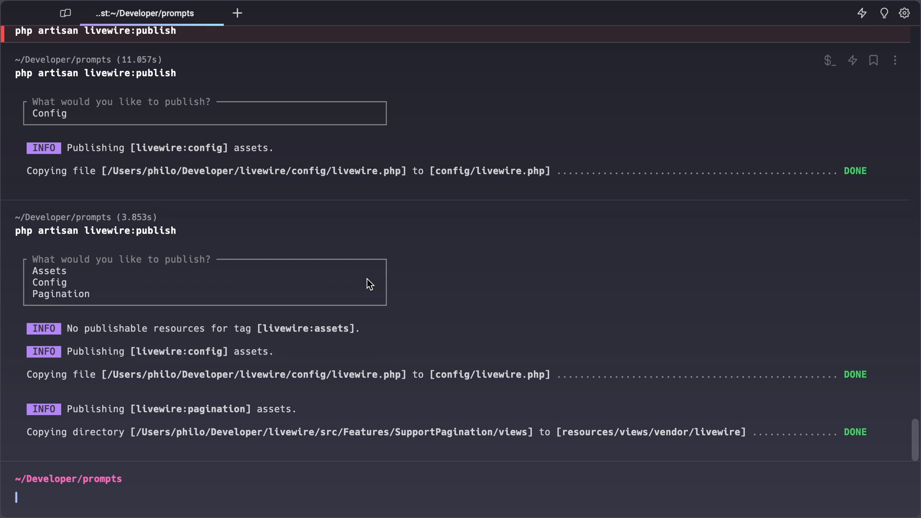
{"action": "mouse_move", "coordinate": [681, 85]}
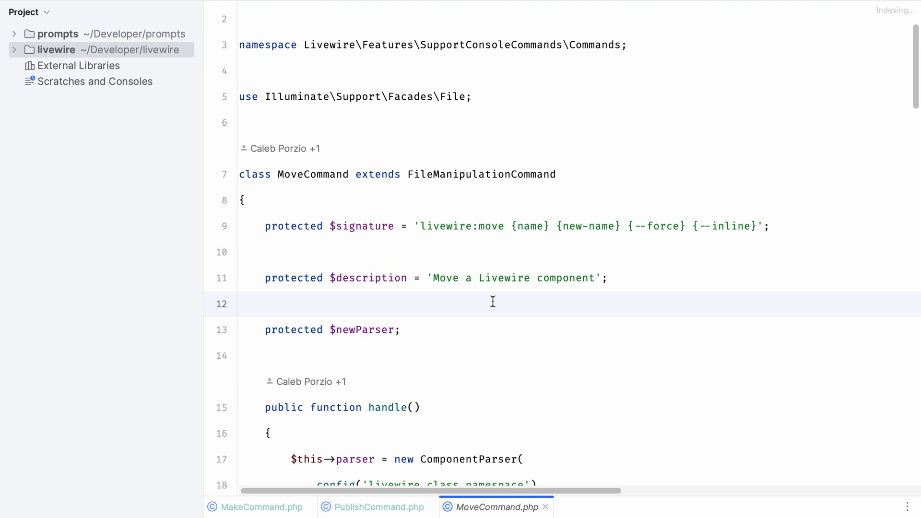
Step: Start an 'implements Prompt…' clause after FileManipulationCommand on MoveCommand's class line
{"action": "left_click", "coordinate": [240, 304]}
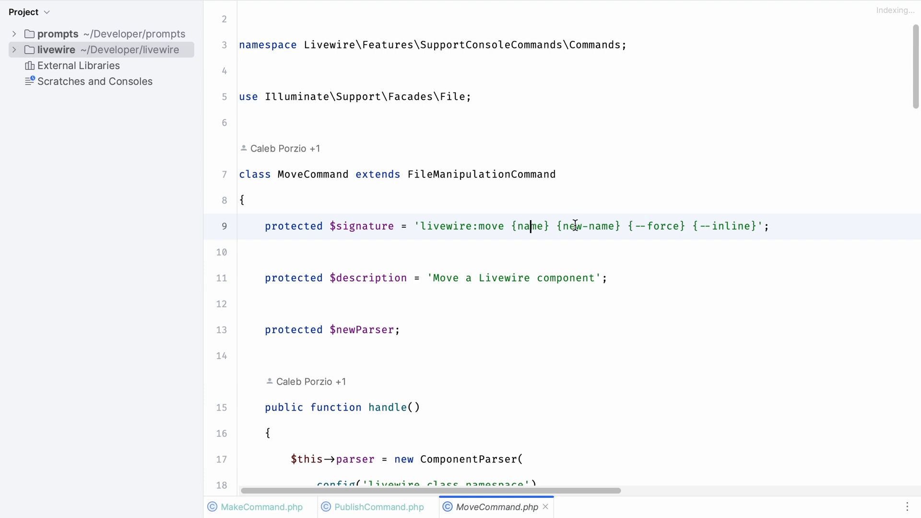
{"action": "double_click", "coordinate": [481, 175]}
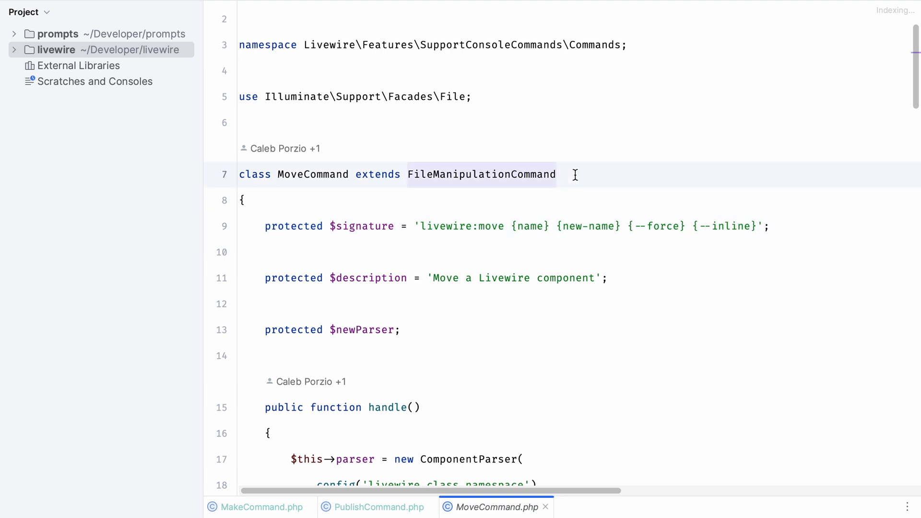
{"action": "type", "text": "implements Pr"}
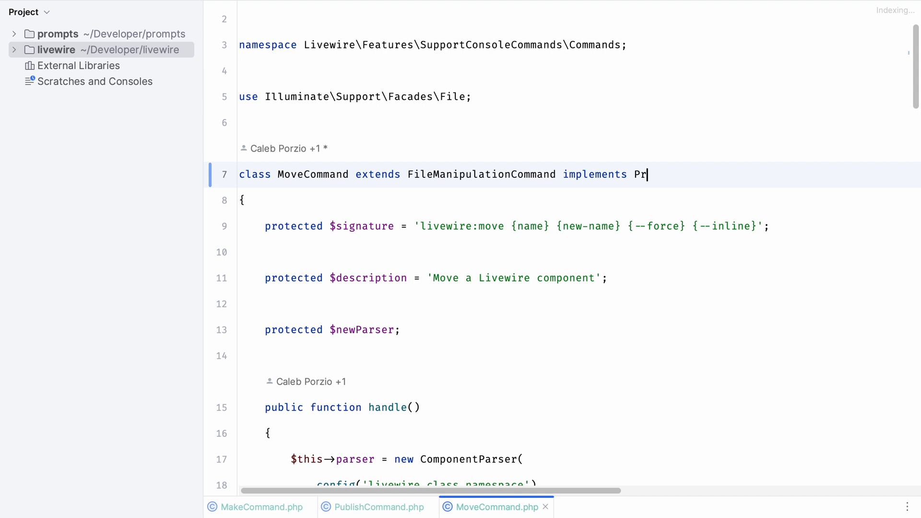
{"action": "type", "text": "ompt"}
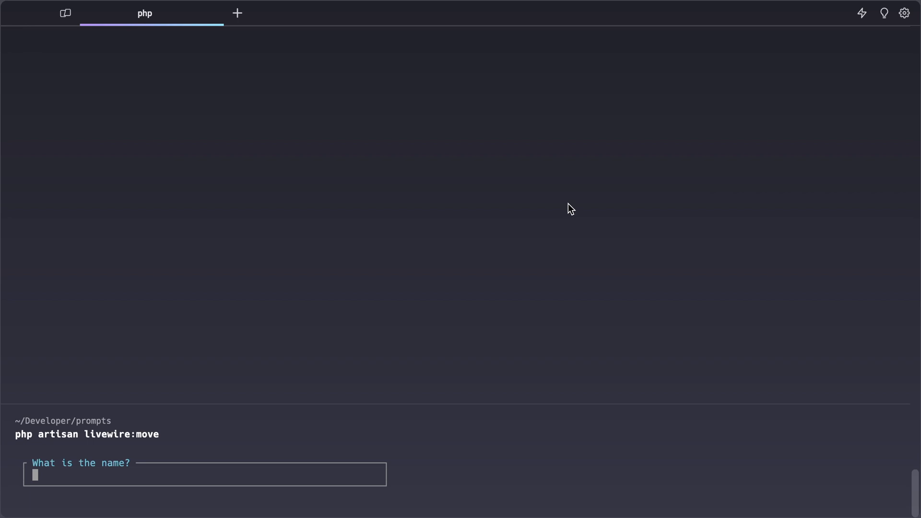
Step: Answer livewire:move's 'What is the name?' prompt with 'Hello'
{"action": "type", "text": "Hello"}
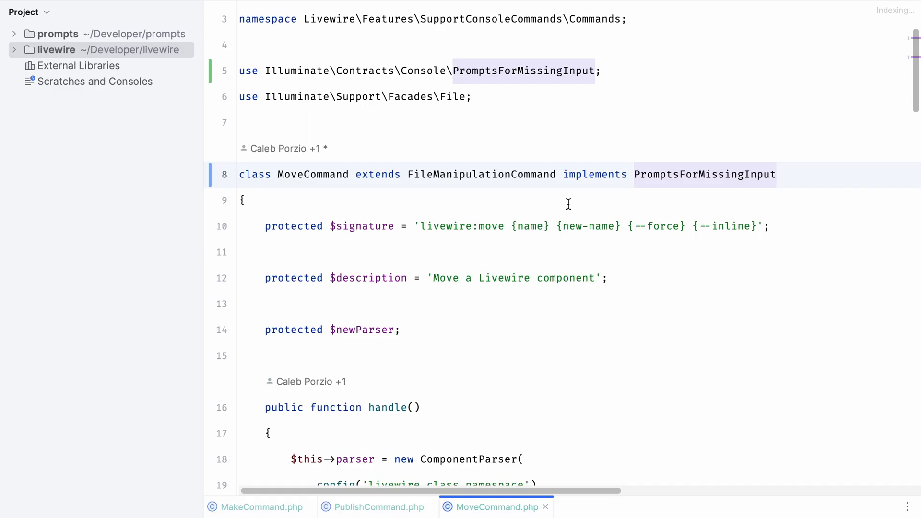
{"action": "mouse_move", "coordinate": [577, 232]}
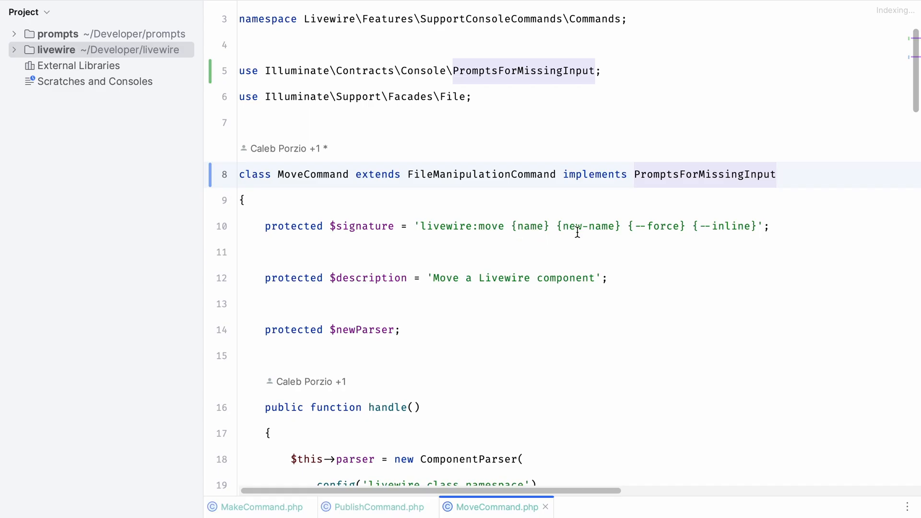
{"action": "mouse_move", "coordinate": [557, 231]}
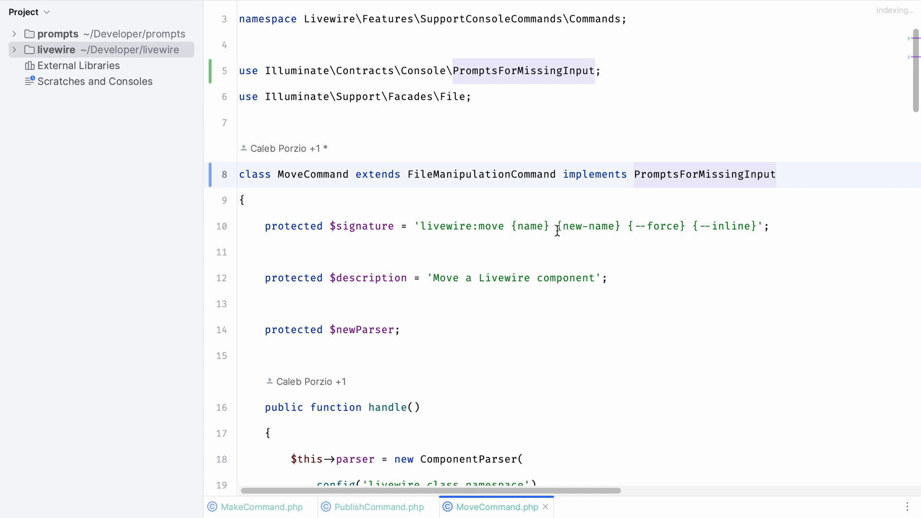
{"action": "mouse_move", "coordinate": [520, 278]}
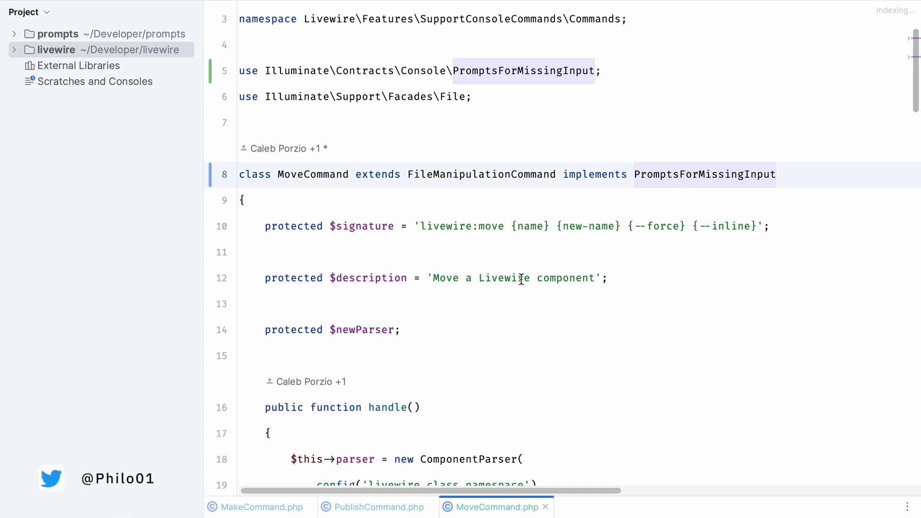
Step: Add a public promptForMissingArgumentsUsing() method via autocomplete at the end of MoveCommand
{"action": "scroll", "scroll_direction": "down", "scroll_amount": 3}
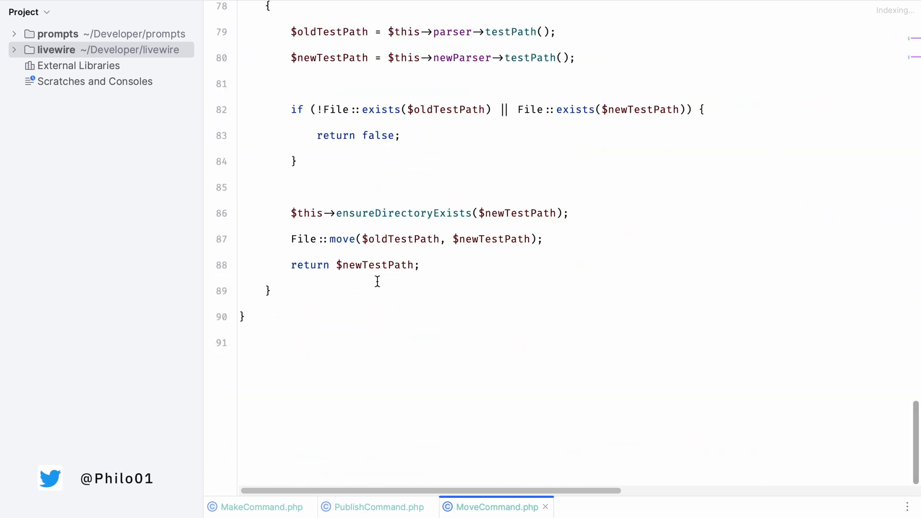
{"action": "type", "text": "public fu"}
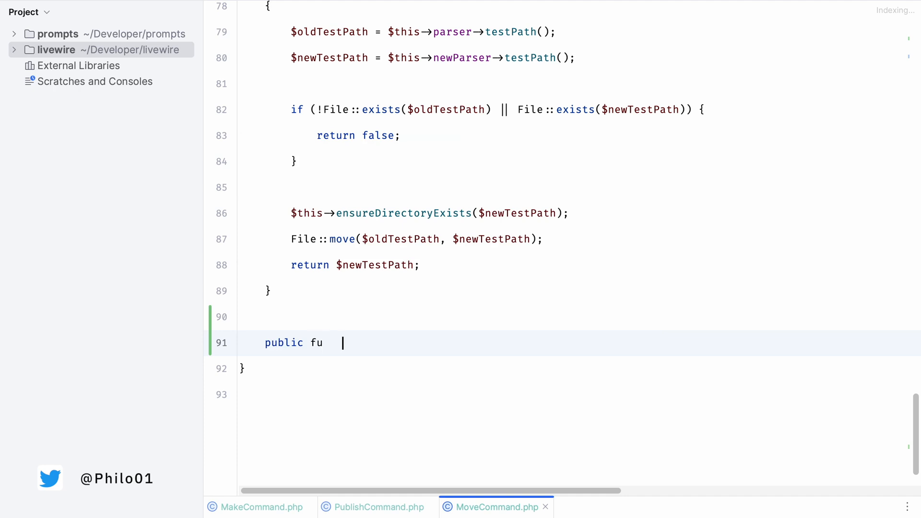
{"action": "type", "text": "nction"}
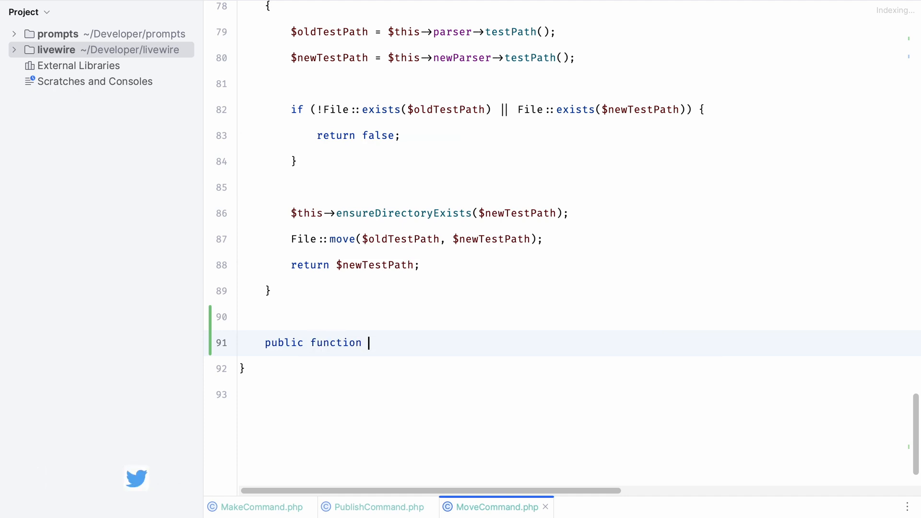
{"action": "type", "text": "_p"}
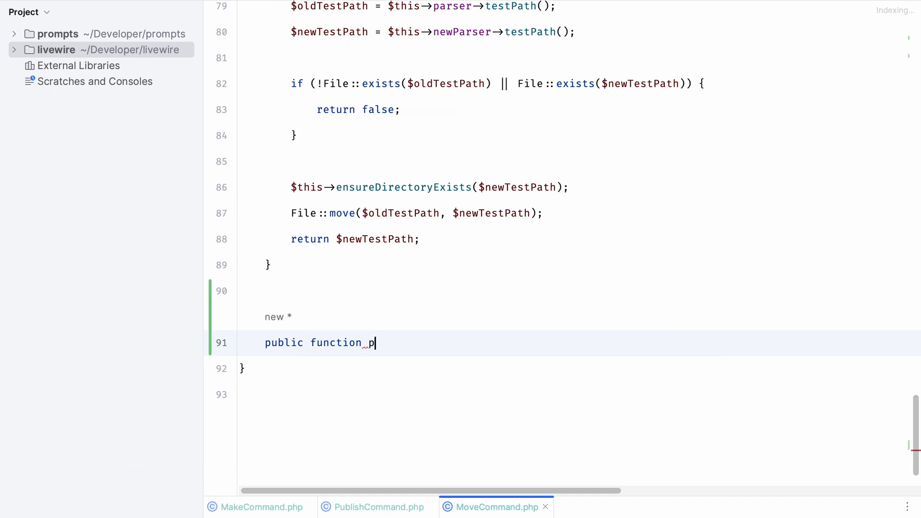
{"action": "type", "text": "ro"}
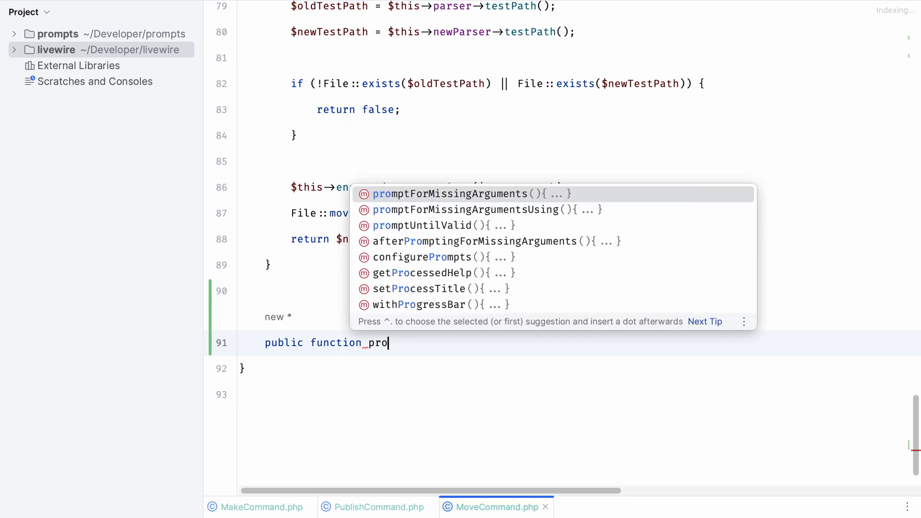
{"action": "key", "text": "Down"}
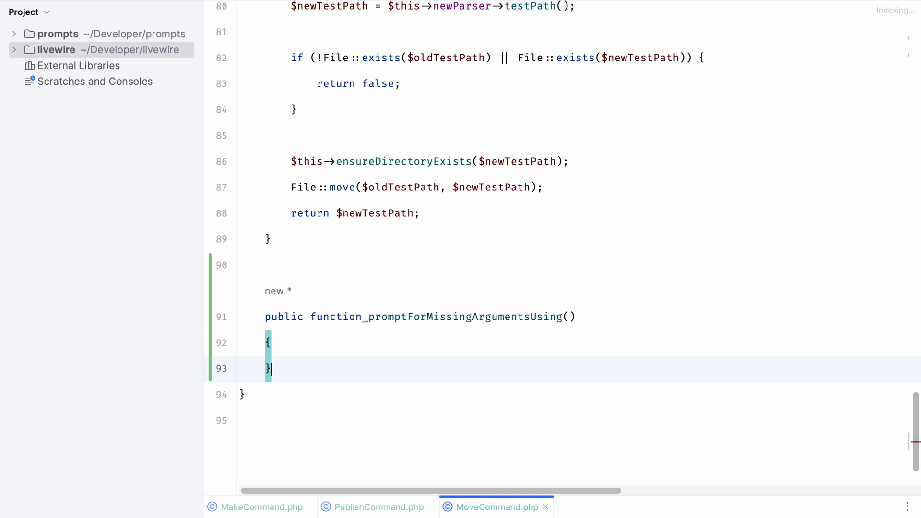
Step: Give promptForMissingArgumentsUsing() a 'return [ ];' body ready to fill in
{"action": "type", "text": "ret"}
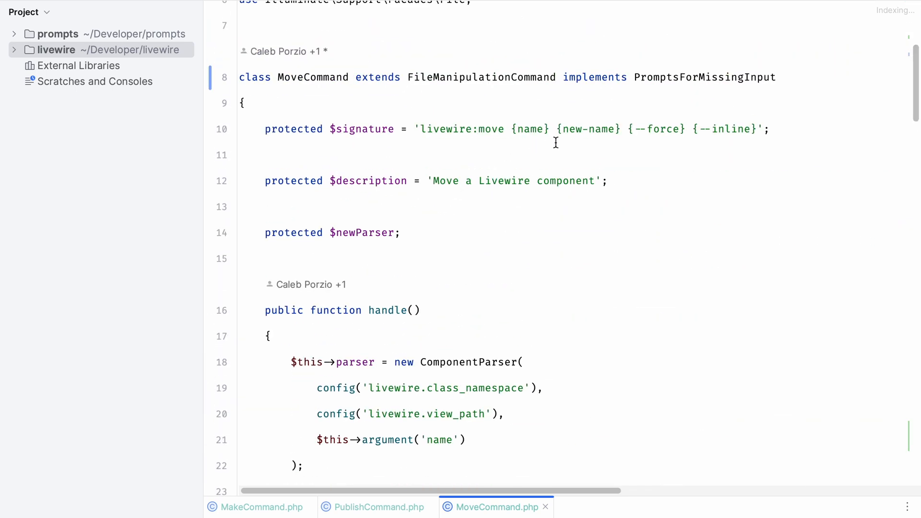
{"action": "mouse_move", "coordinate": [627, 154]}
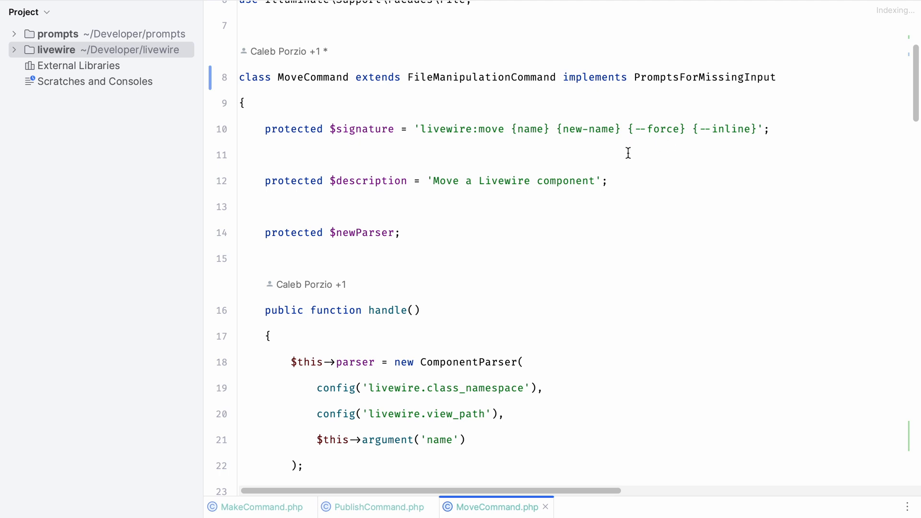
{"action": "mouse_move", "coordinate": [528, 129]}
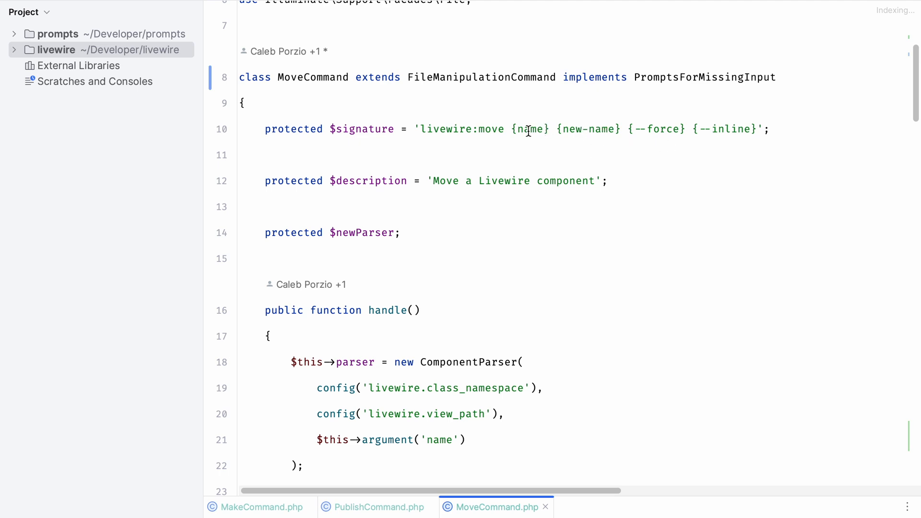
{"action": "scroll", "scroll_direction": "down", "scroll_amount": 3}
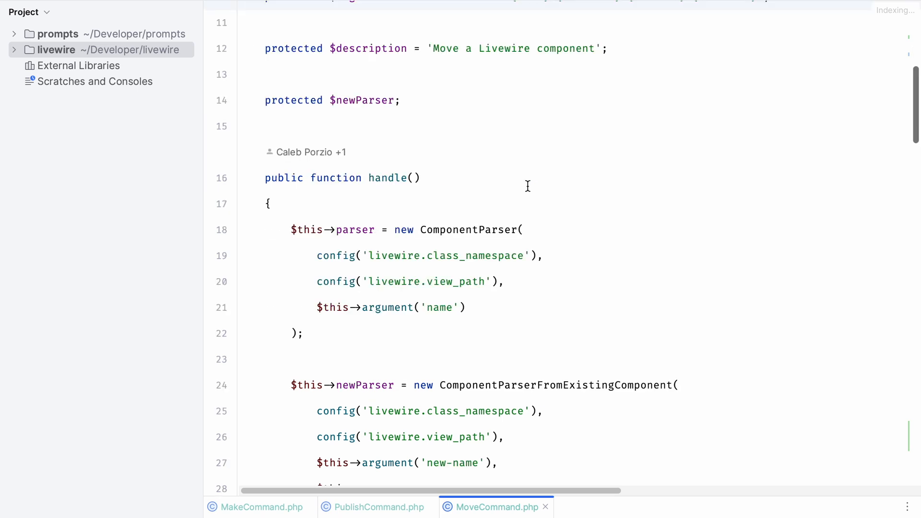
{"action": "scroll", "scroll_direction": "down", "scroll_amount": 3}
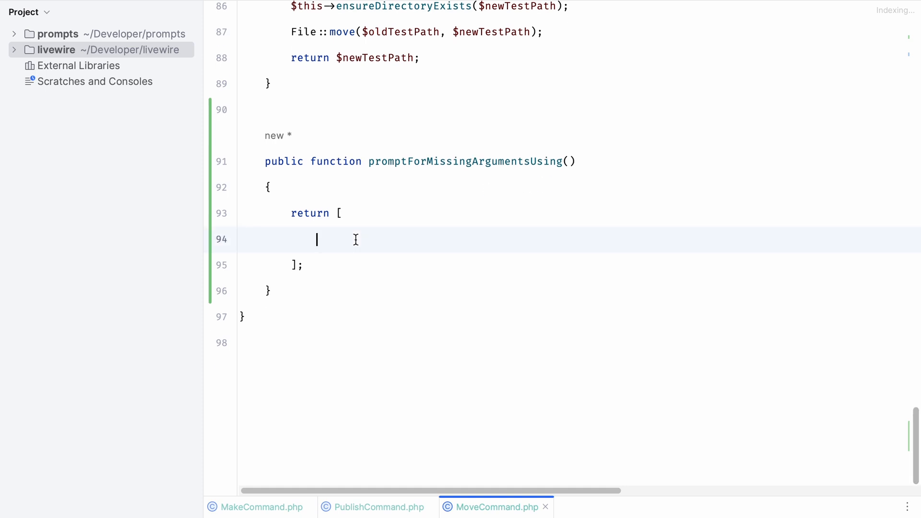
Step: Map 'name' to a closure returning search() with a label argument started
{"action": "type", "text": "'name' => function() {}"}
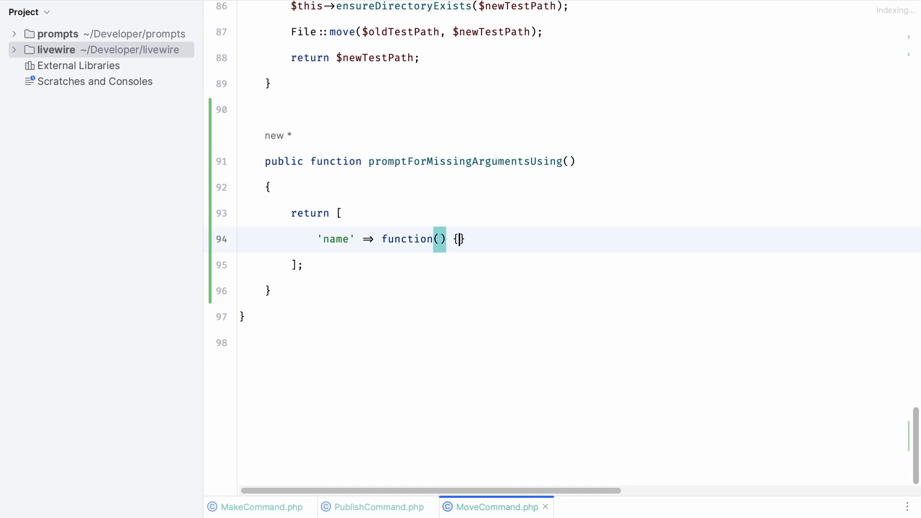
{"action": "key", "text": "enter"}
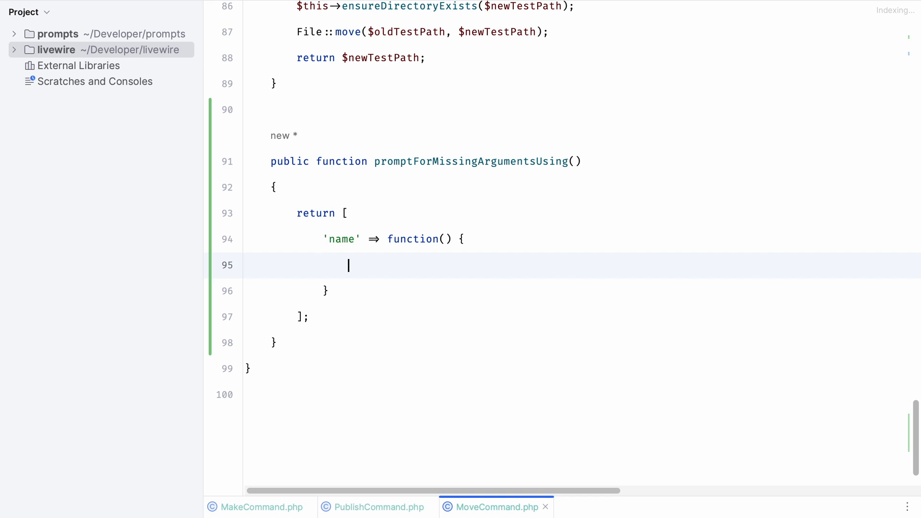
{"action": "type", "text": "return search("}
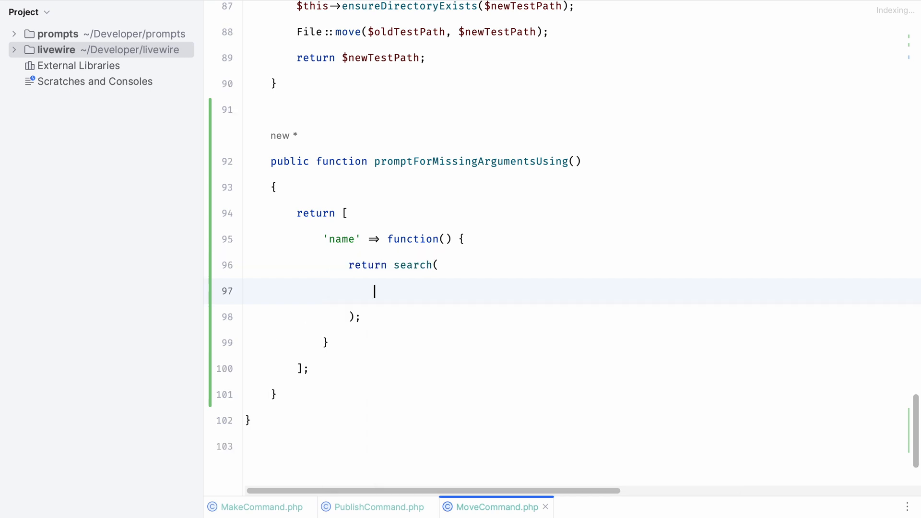
{"action": "type", "text": "label:"}
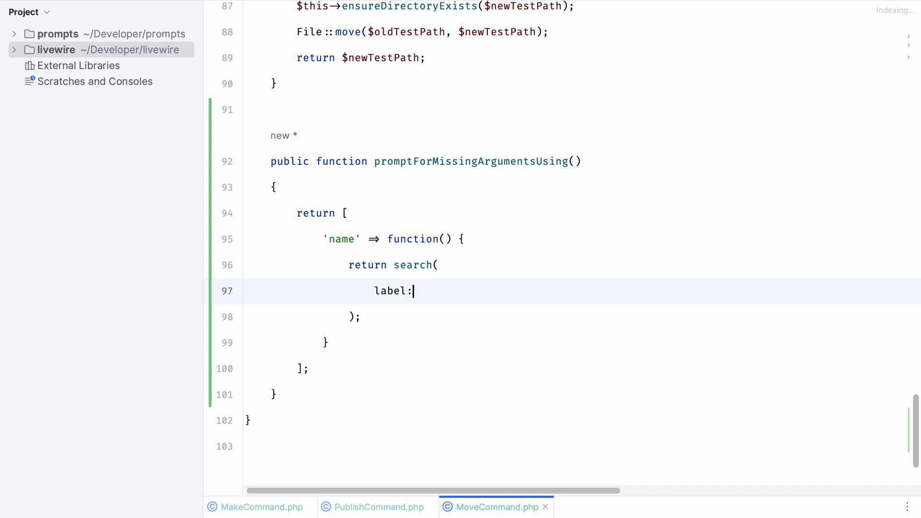
{"action": "type", "text": "'"}
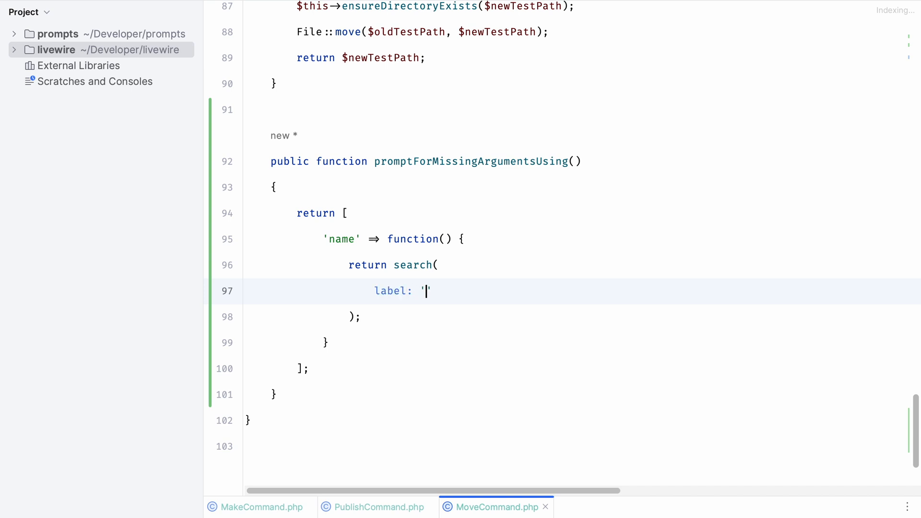
{"action": "type", "text": "Whic"}
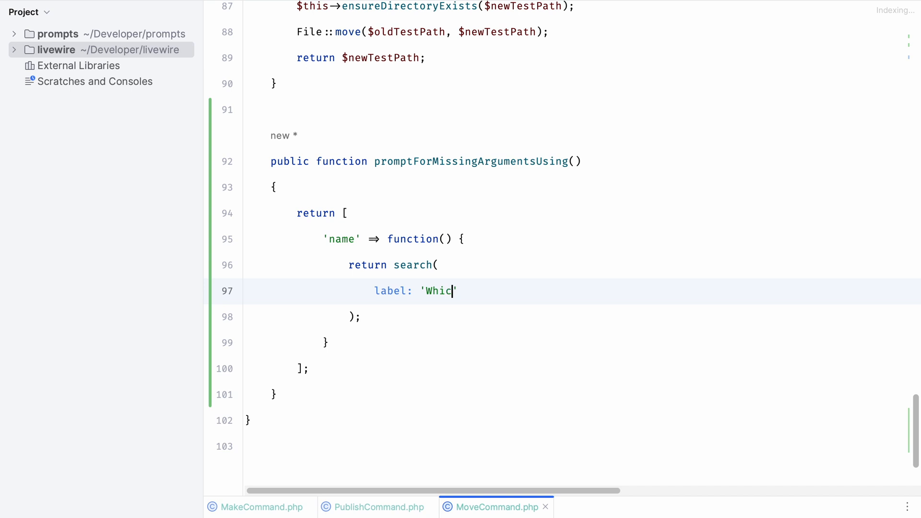
Step: Finish label 'Which component do you want to move?' and begin options: function($value) { } on its own line
{"action": "type", "text": "h component do you want to move?',options:"}
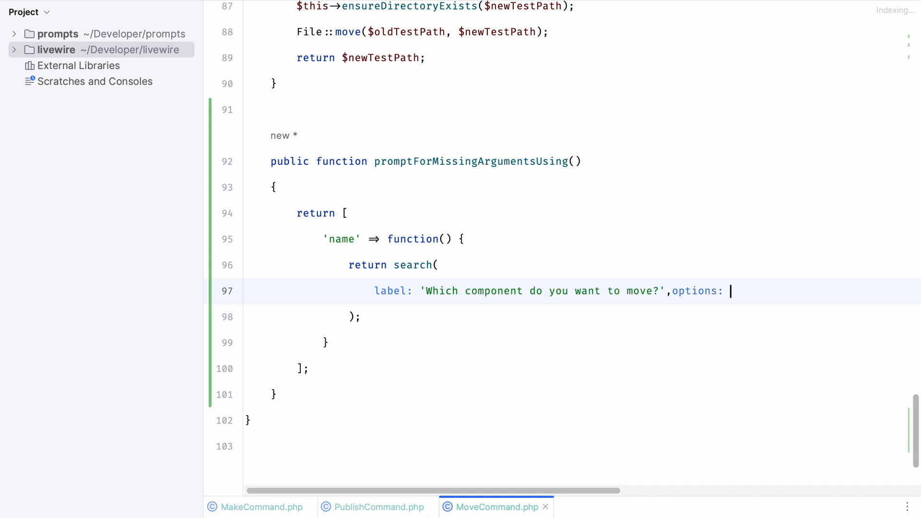
{"action": "key", "text": "Backspace"}
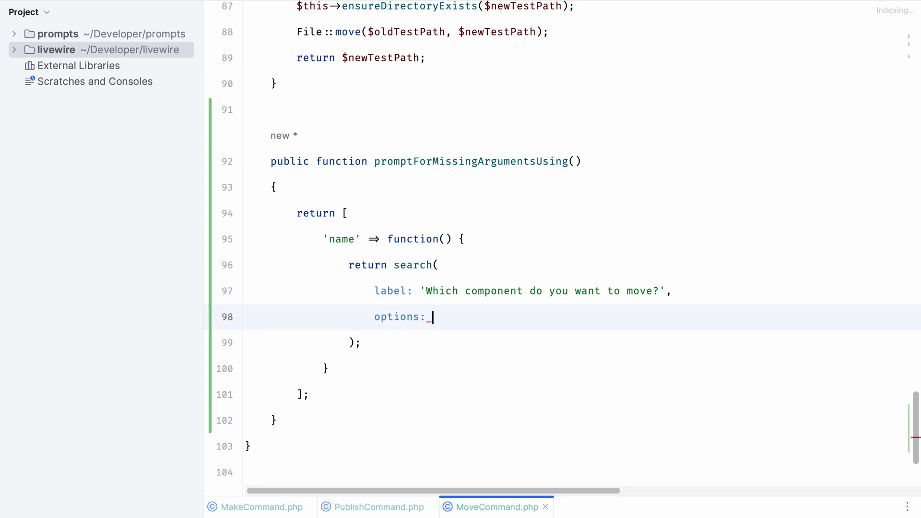
{"action": "mouse_move", "coordinate": [412, 265]}
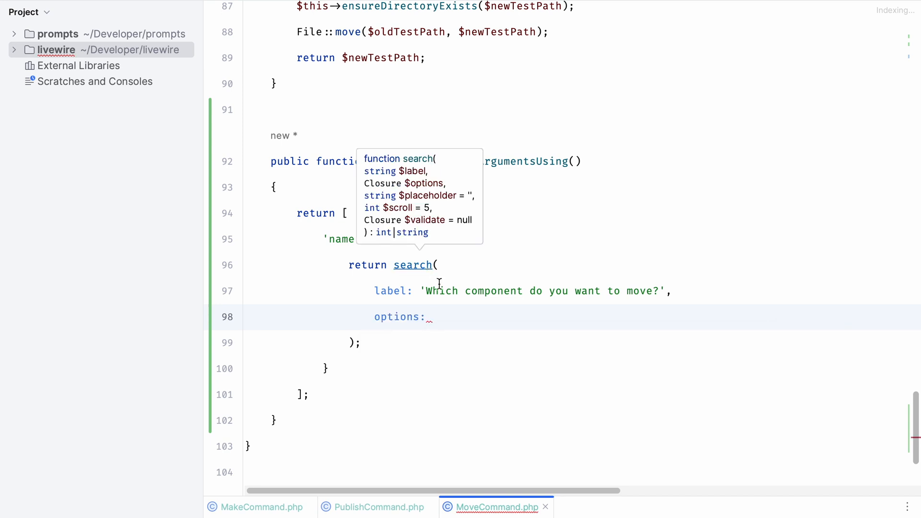
{"action": "type", "text": "function($value) {"}
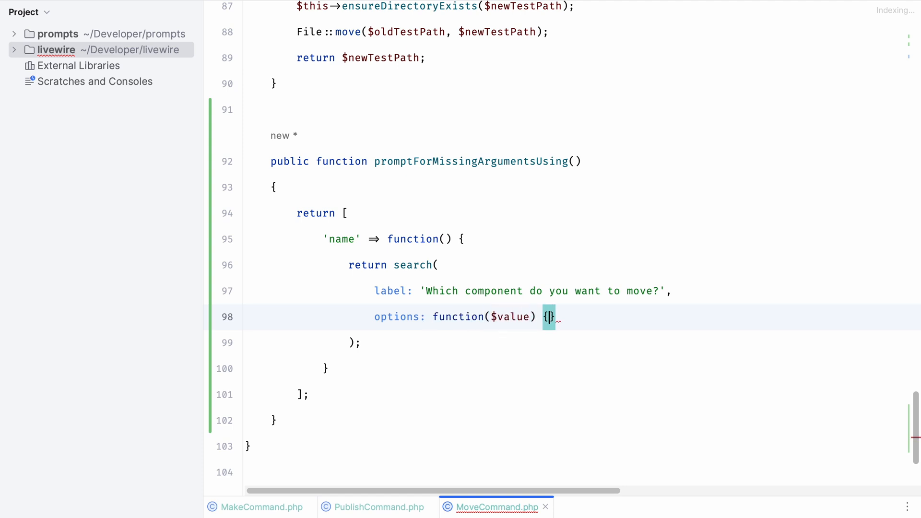
{"action": "key", "text": "Enter"}
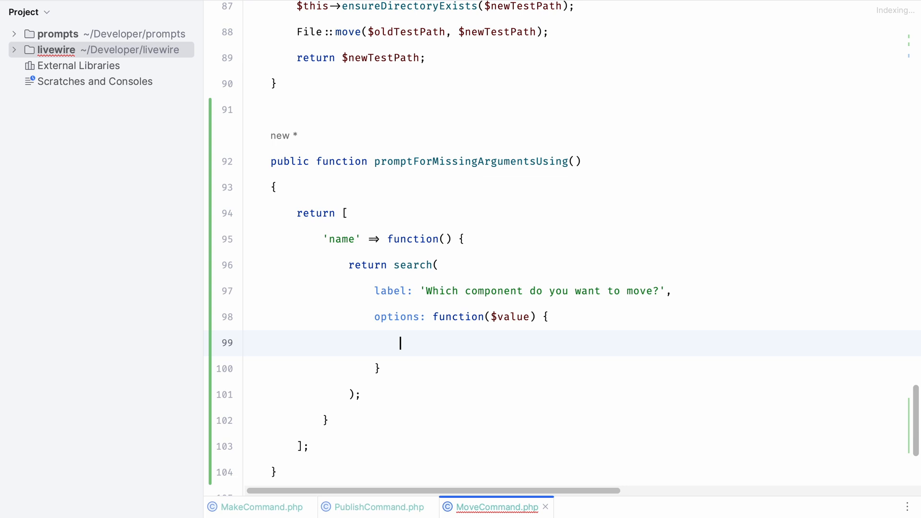
Step: Return nothing from options when strlen($value) is 0
{"action": "type", "text": "if"}
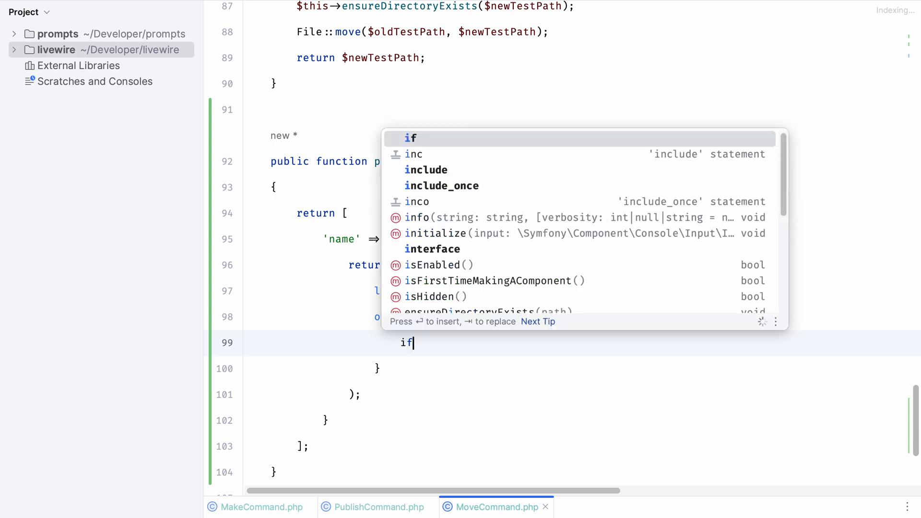
{"action": "type", "text": "(strlen($"}
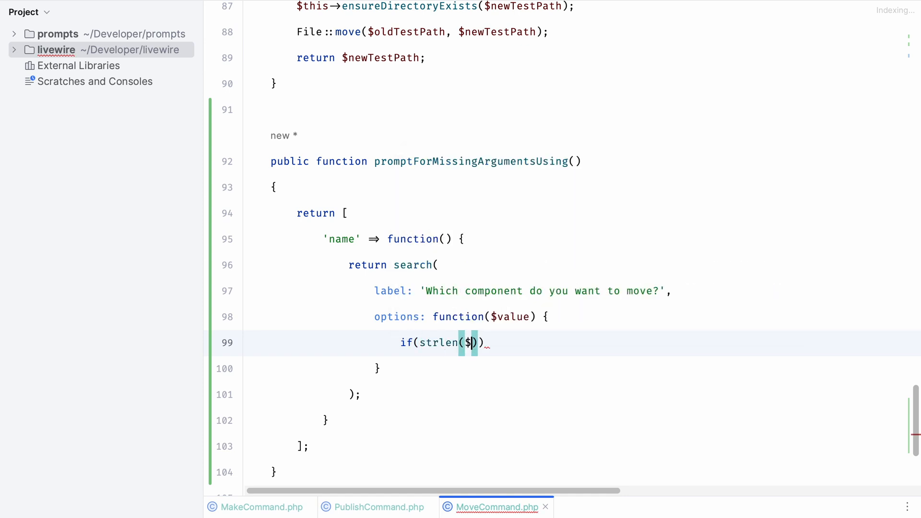
{"action": "type", "text": "value)"}
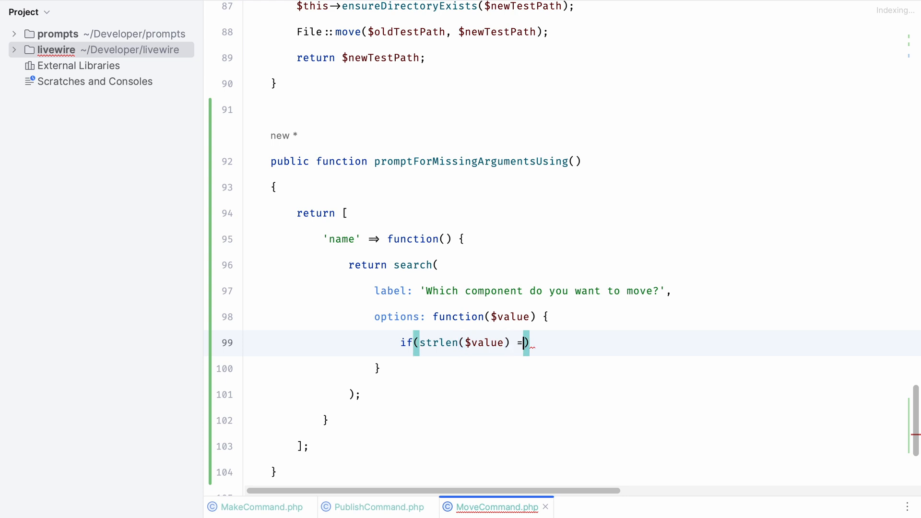
{"action": "type", "text": "== 0) return;"}
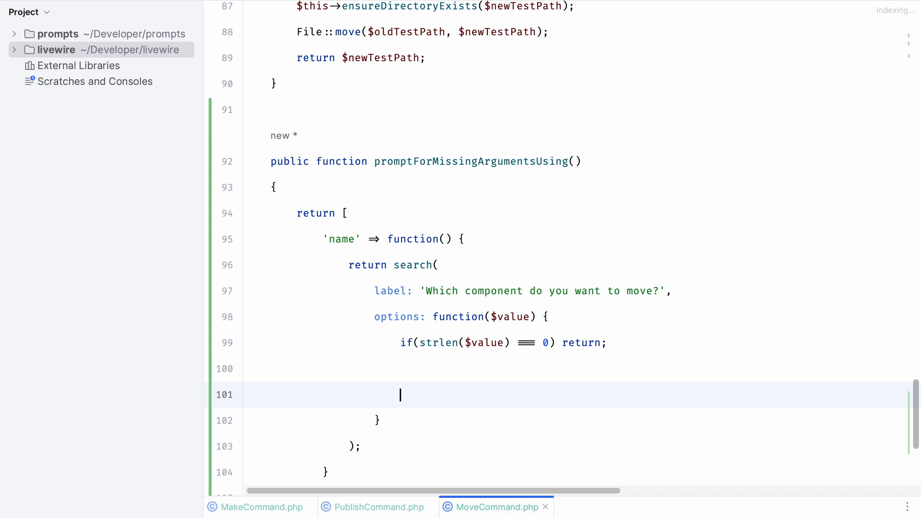
Step: Otherwise return getComponents() filtered to names containing $value, as ->all()
{"action": "type", "text": "retu"}
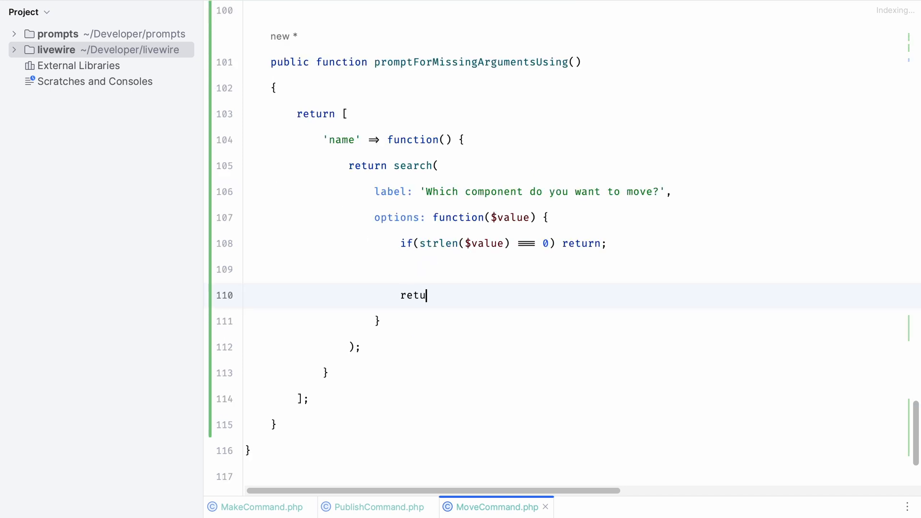
{"action": "type", "text": "rn $thi"}
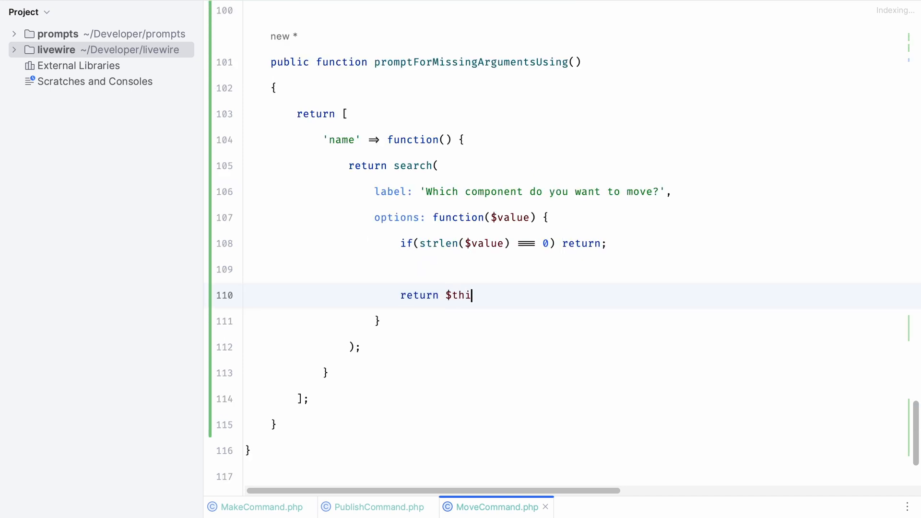
{"action": "type", "text": "s->g"}
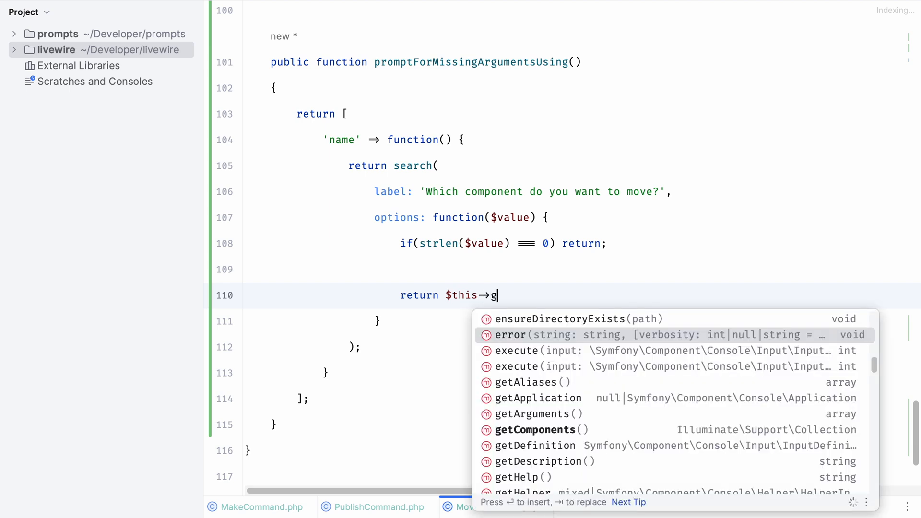
{"action": "type", "text": "etComponents()"}
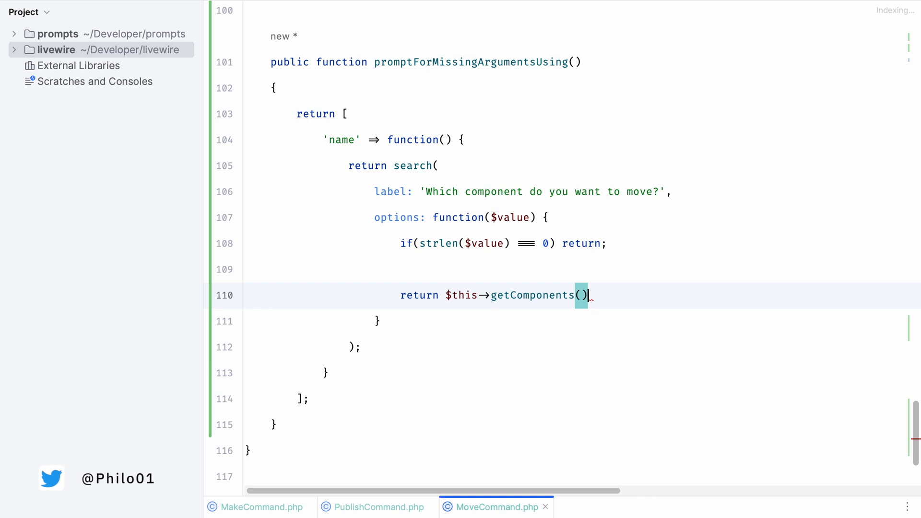
{"action": "type", "text": "-"}
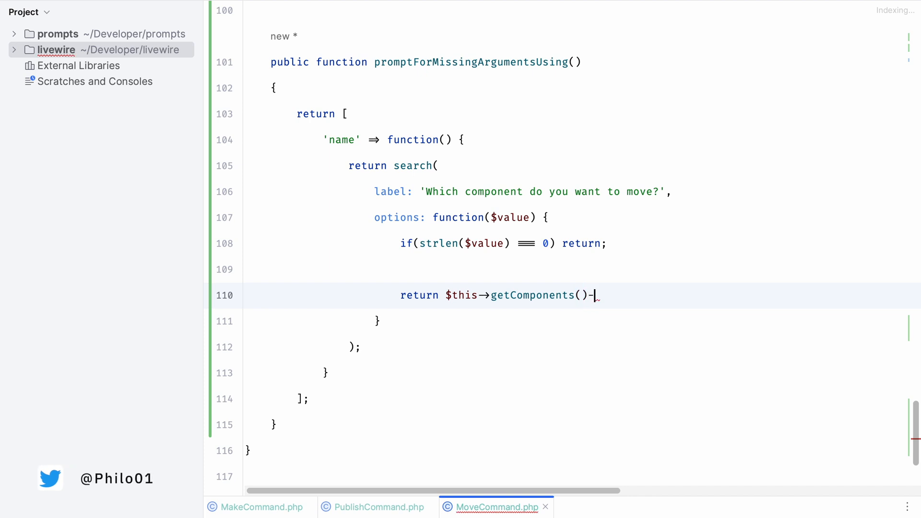
{"action": "type", "text": "->"}
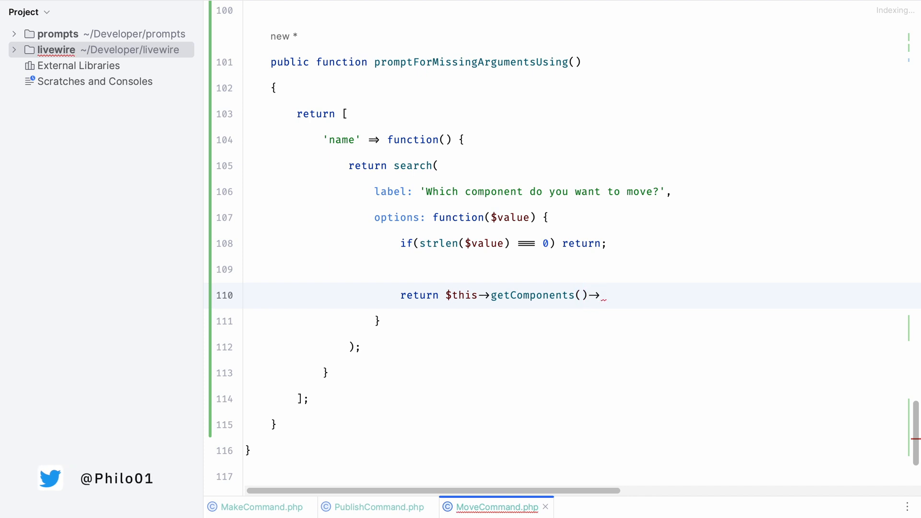
{"action": "type", "text": "filter(fn($))"}
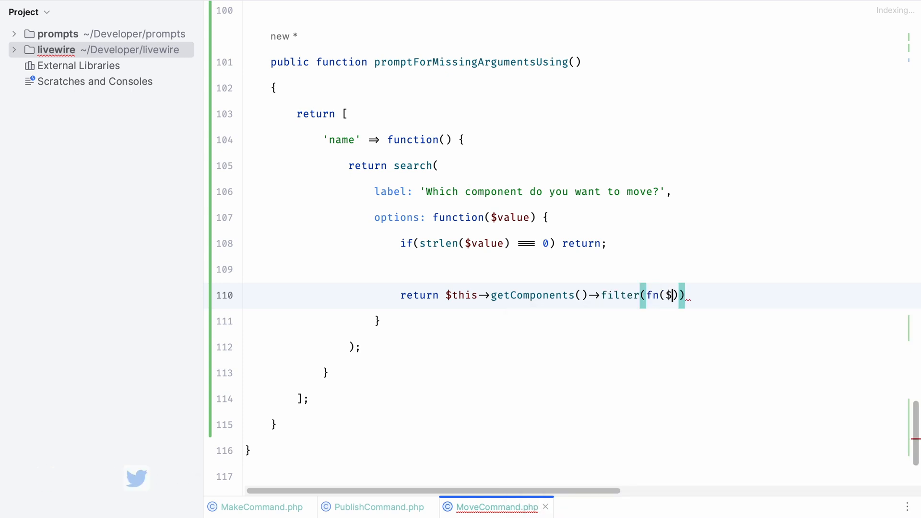
{"action": "type", "text": "component) => str($component)->contains($value"}
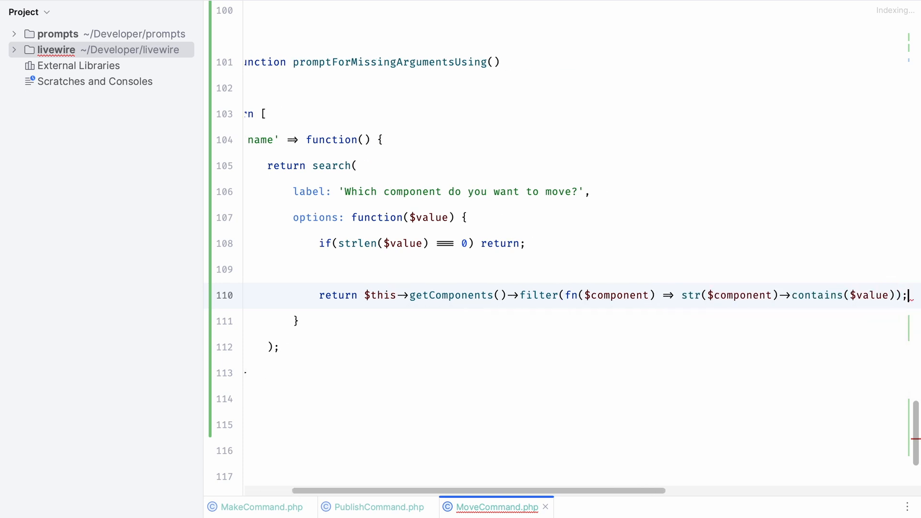
{"action": "mouse_move", "coordinate": [452, 258]}
{"action": "type", "text": "->all("}
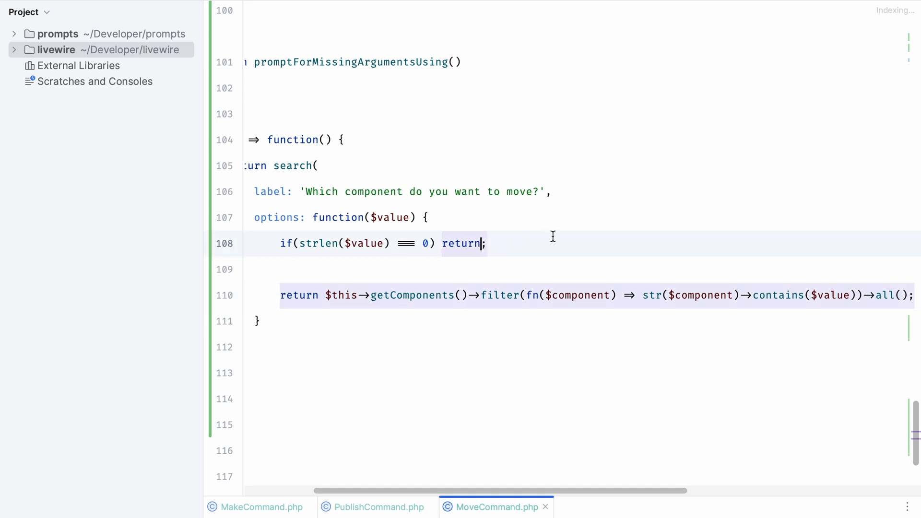
{"action": "type", "text": "[]"}
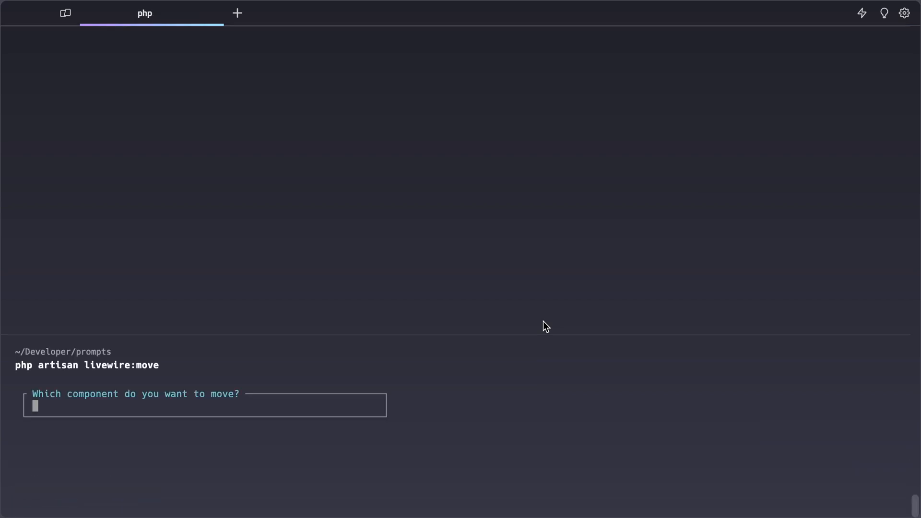
Step: Narrow the move prompt with 'Te' and choose Textarea as the component to move
{"action": "type", "text": "T"}
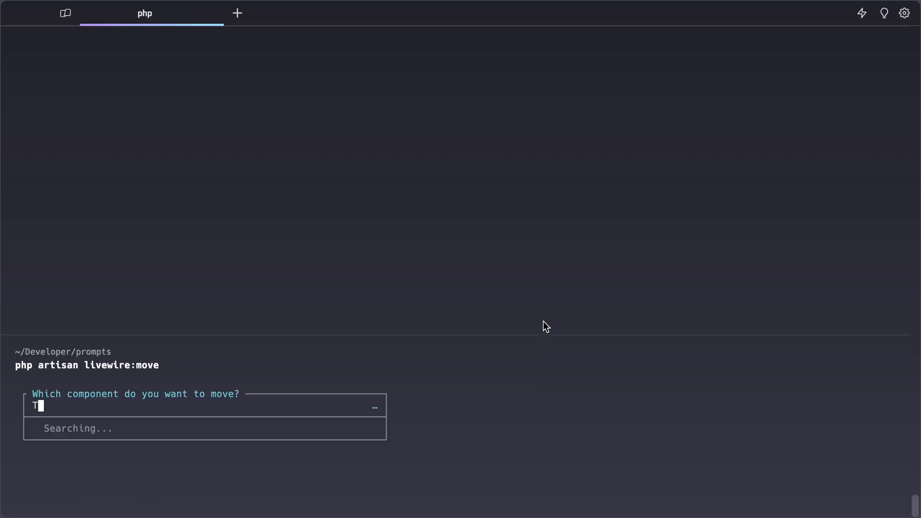
{"action": "type", "text": "e"}
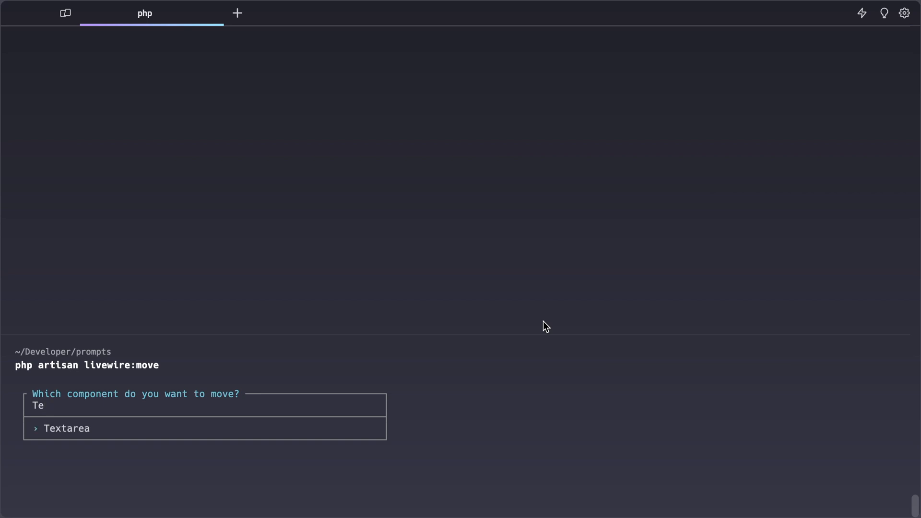
{"action": "key", "text": "enter"}
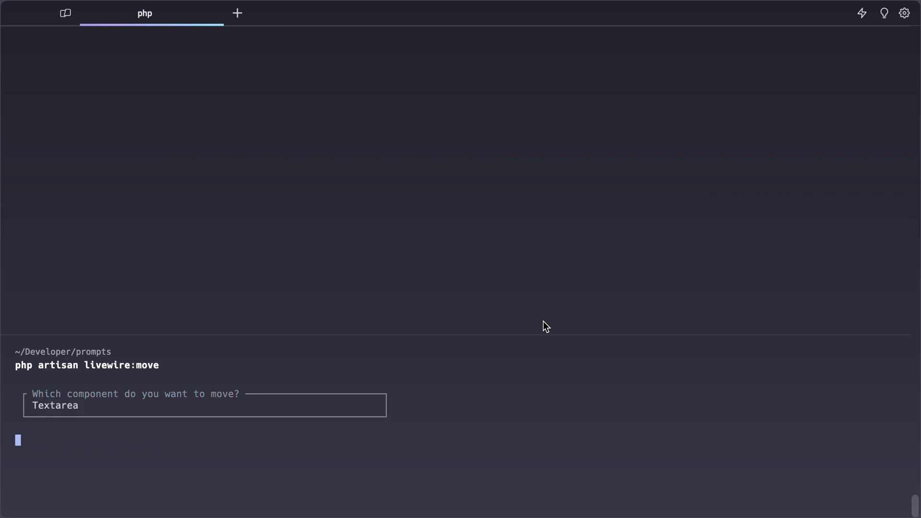